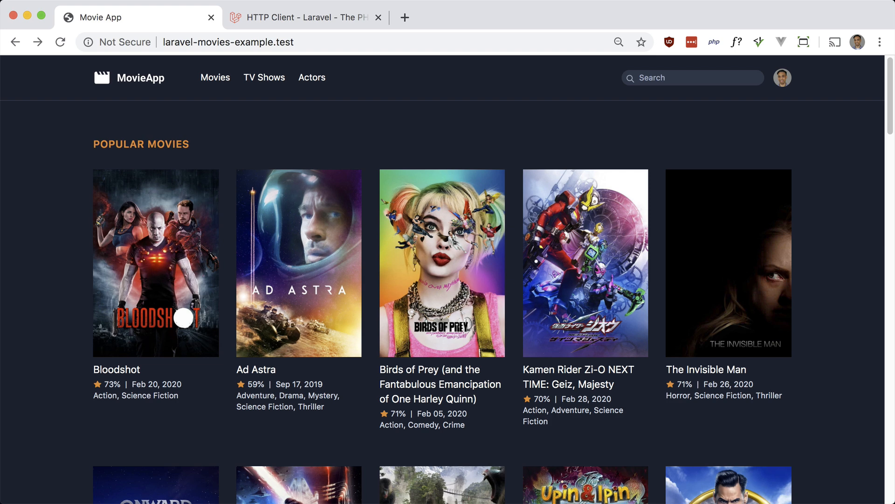
pyautogui.moveTo(871, 329)
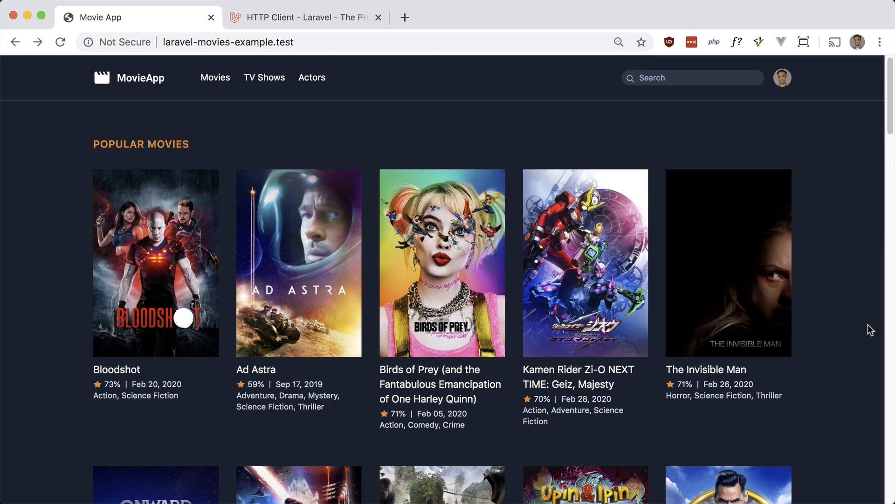
pyautogui.moveTo(289, 260)
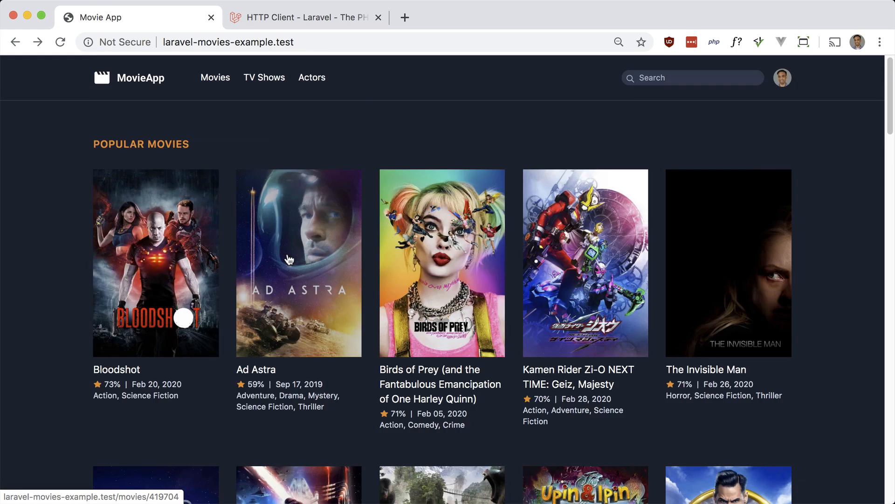
pyautogui.moveTo(153, 260)
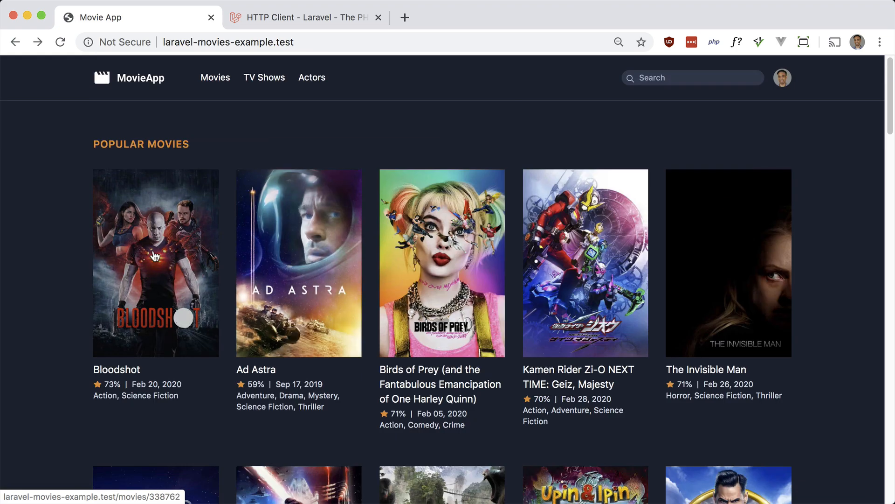
# - Check the Bloodshot movie page in the browser and return to the popular movies list
pyautogui.click(156, 262)
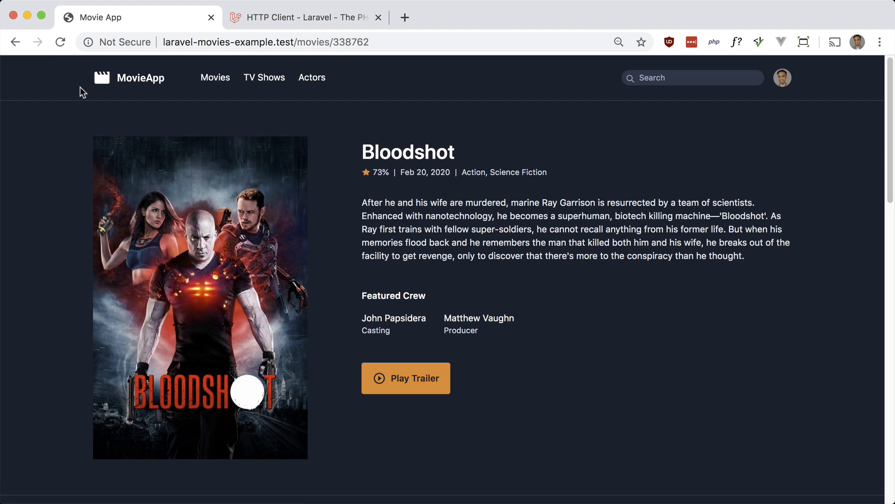
pyautogui.click(15, 42)
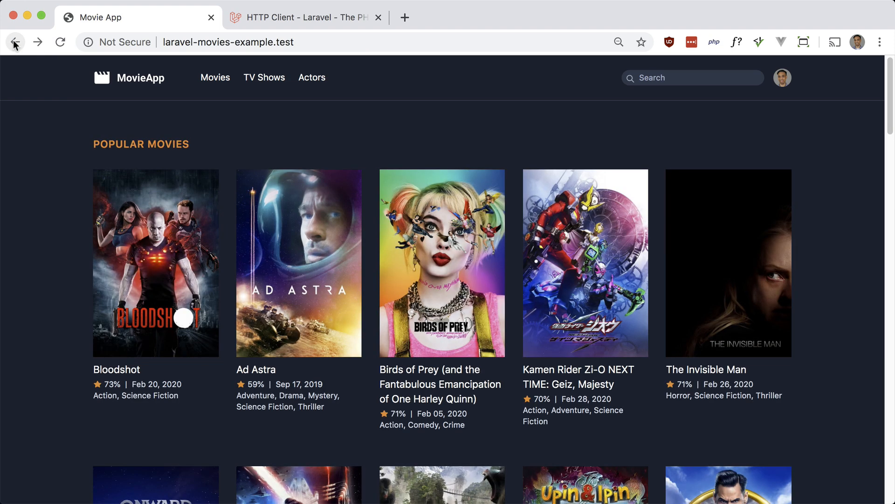
pyautogui.moveTo(41, 168)
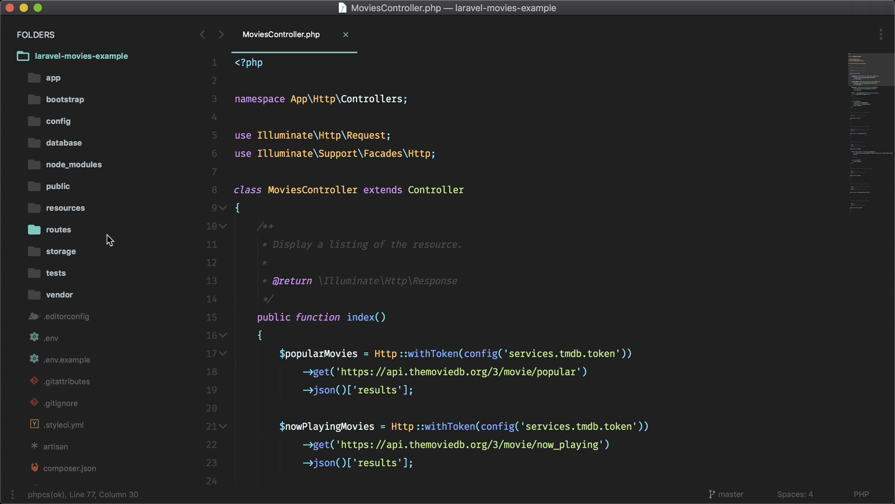
# - Rename ExampleTest.php to ViewMoviesTest.php and start the new test class
pyautogui.click(56, 272)
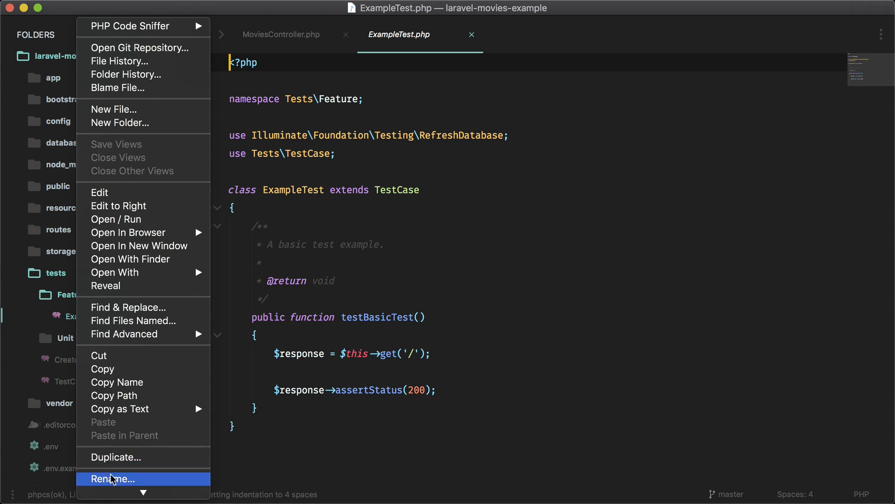
pyautogui.click(113, 479)
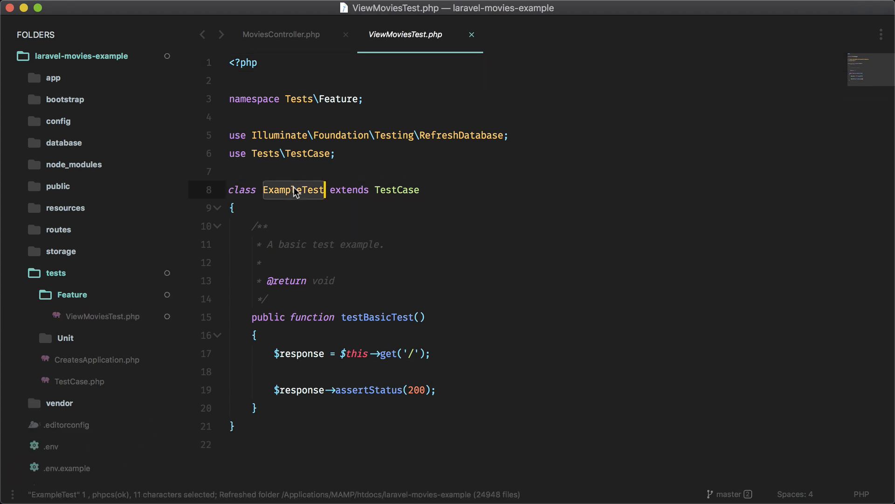
pyautogui.write('ViesM')
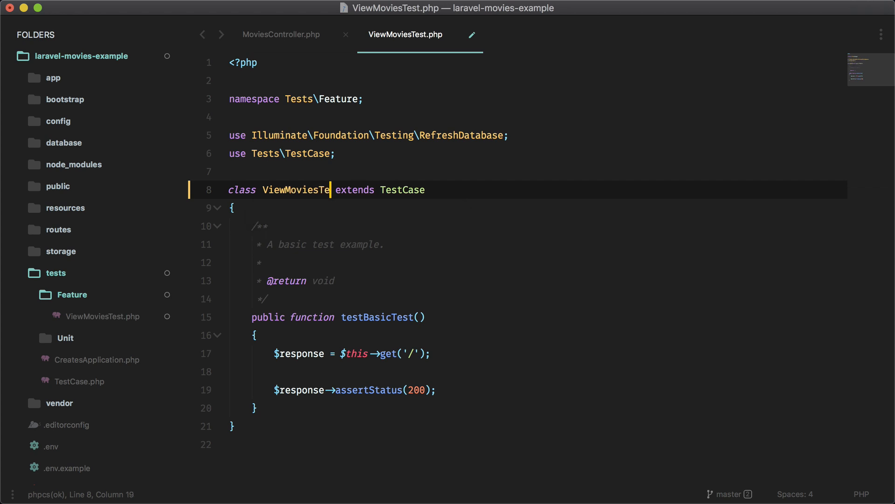
pyautogui.write('st')
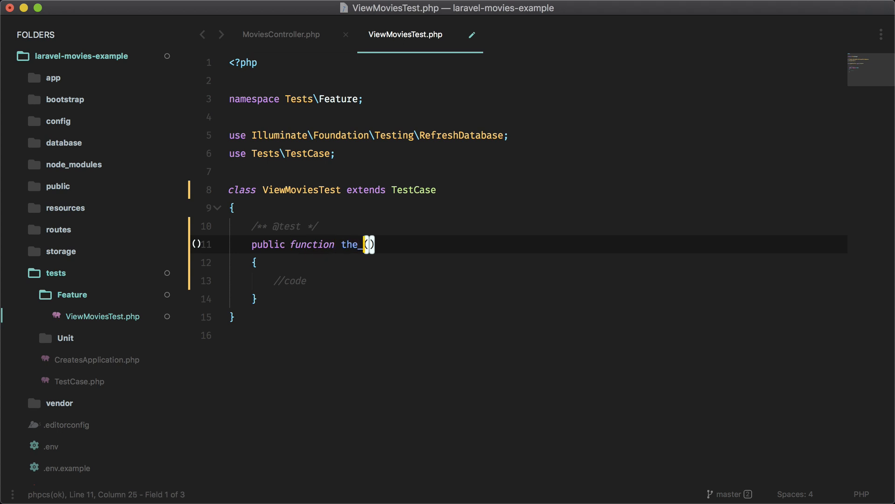
# - Name the test the_main_page_shows_correct_info and request route('movies.index') into $response
pyautogui.write('main_page_shows_correct_info')
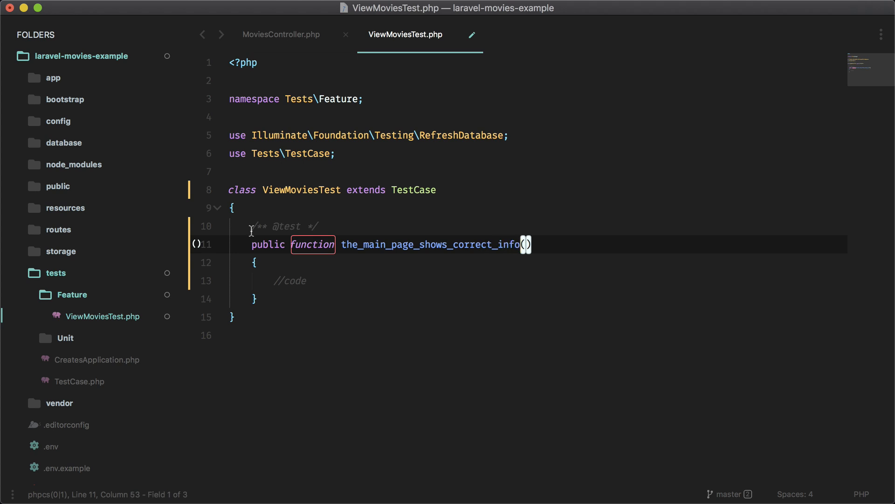
pyautogui.write('$re')
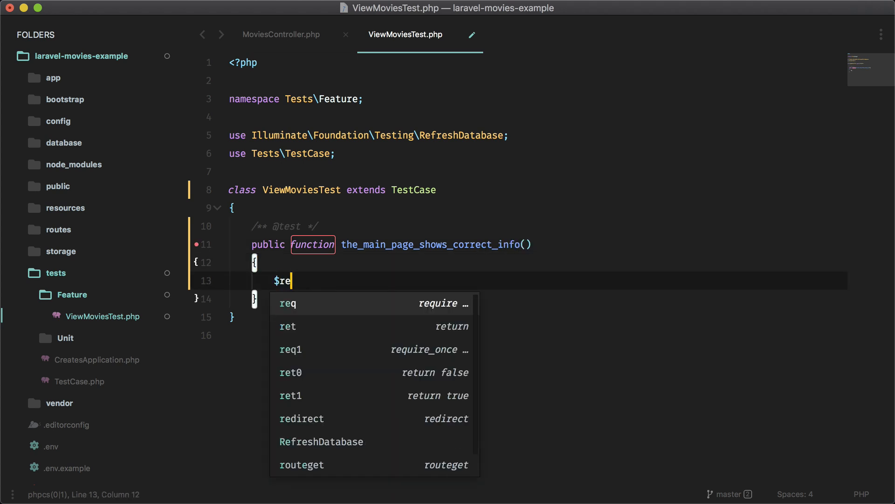
pyautogui.write('sponse =')
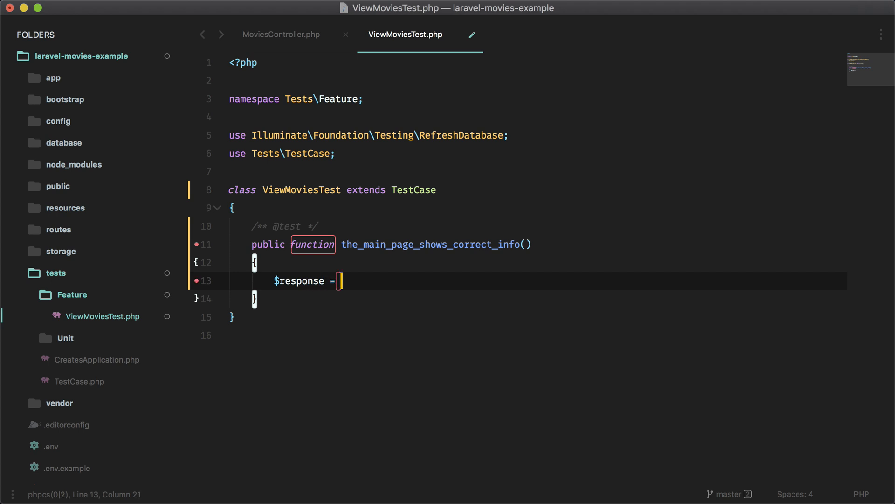
pyautogui.write('$this->g')
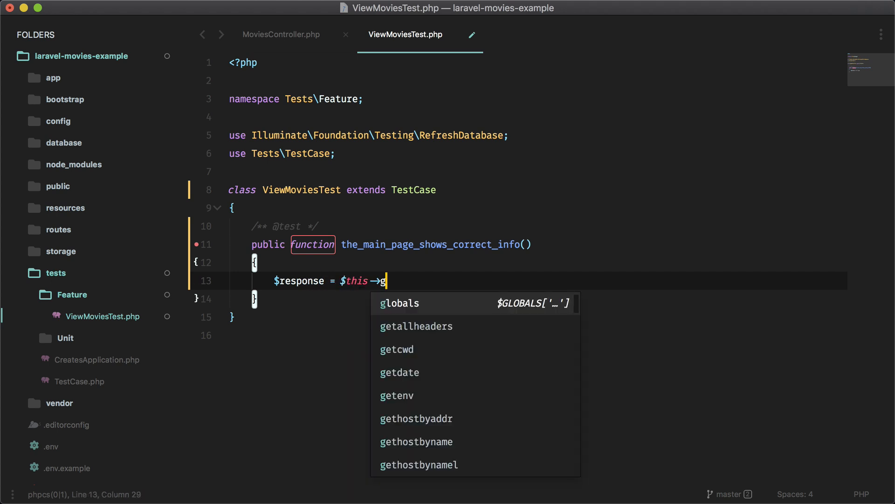
pyautogui.write('et(route')
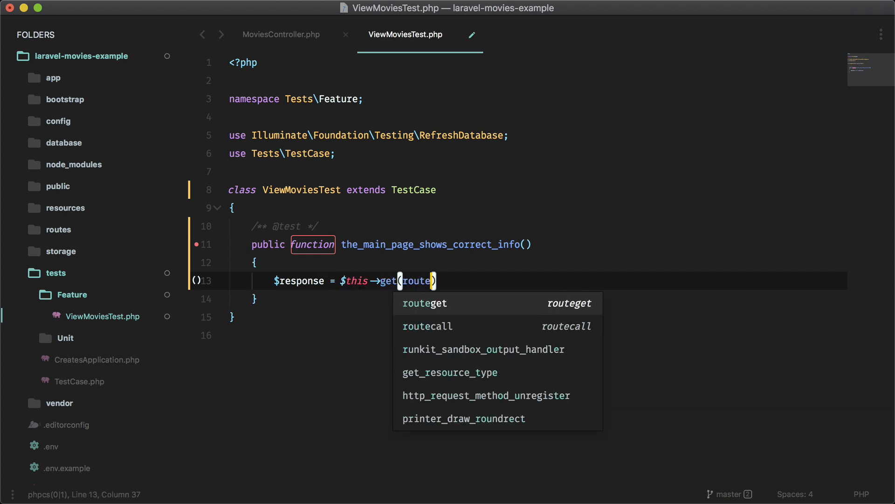
pyautogui.write('movies')
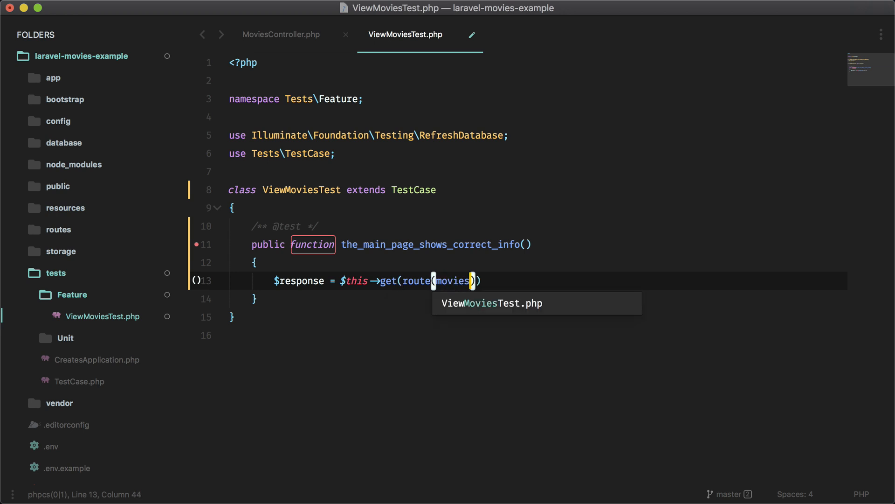
pyautogui.write("'m'")
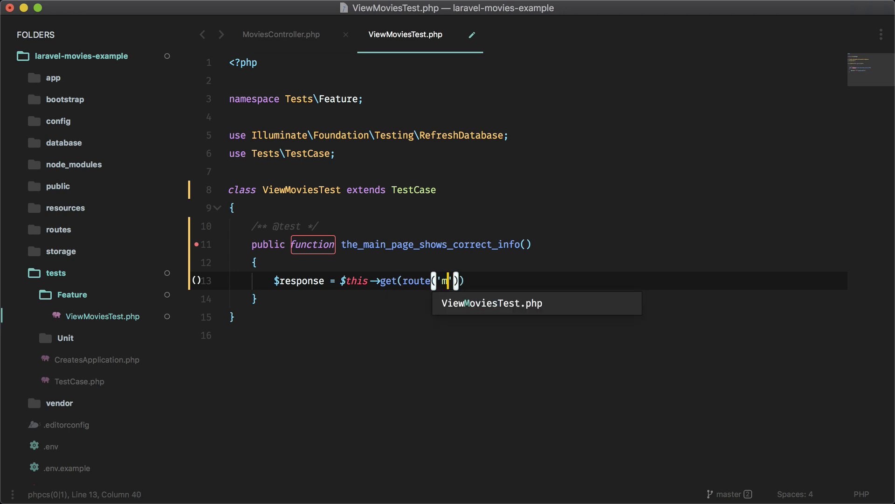
pyautogui.write('ovies.index')
pyautogui.write('$response-')
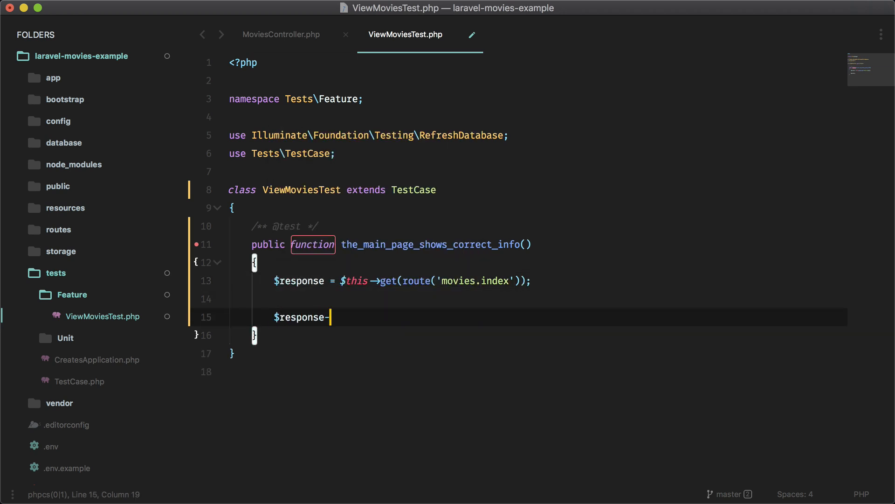
# - Add $response->assertSuccessful(); and run the main page test
pyautogui.write('assertSucce')
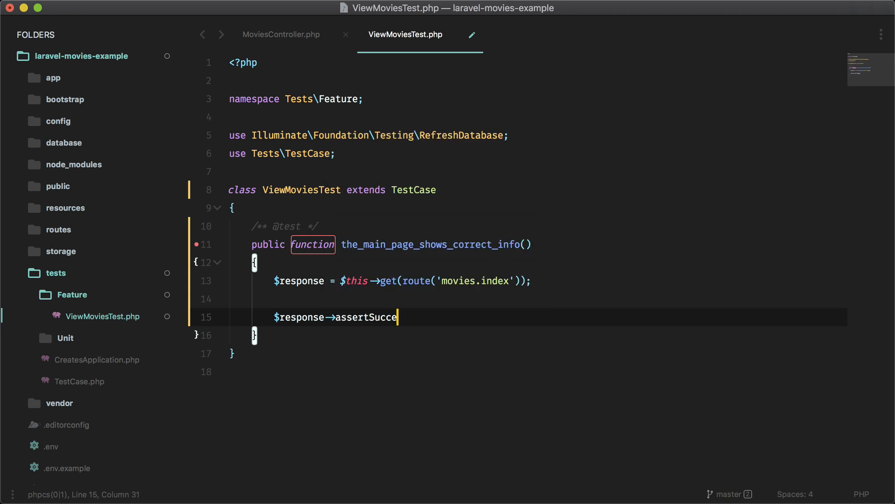
pyautogui.write('ssful()')
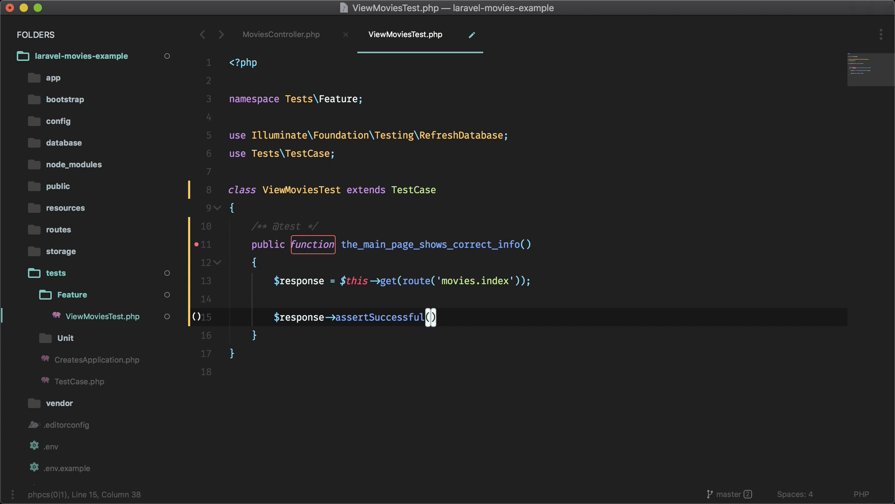
pyautogui.write(';')
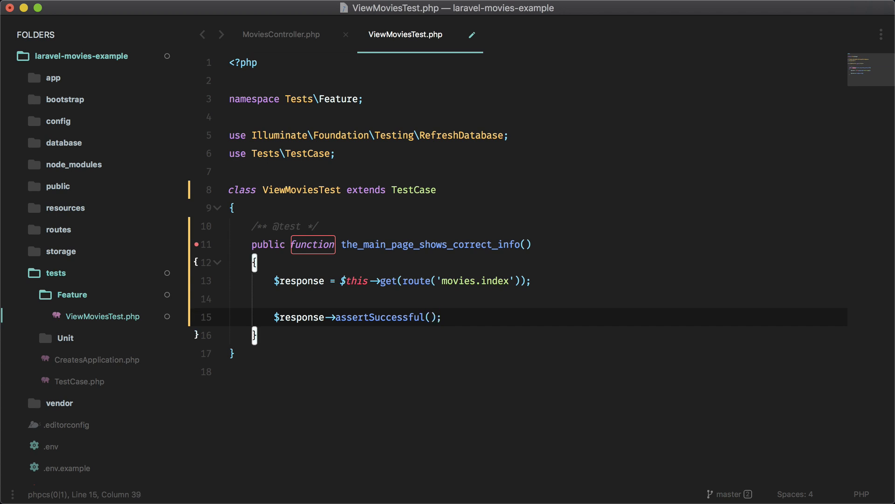
pyautogui.press('cmd+s')
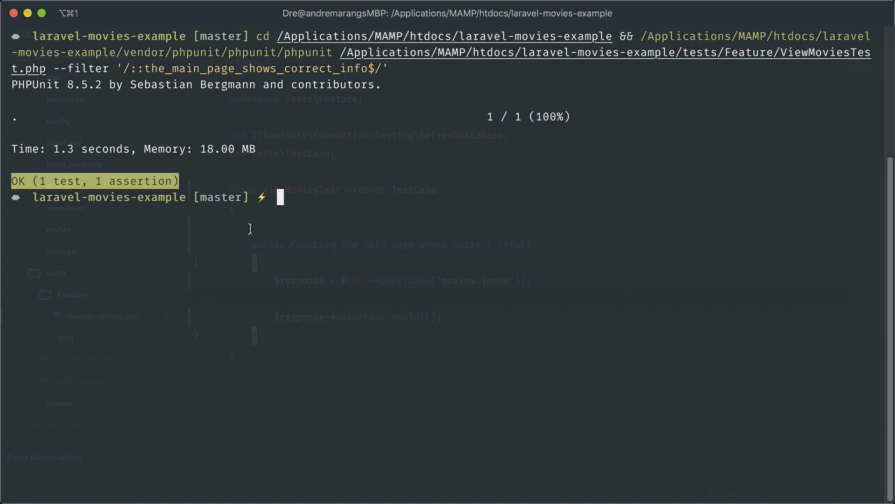
# - Select the POPULAR MOVIES heading on the home page in Chrome, then return to the test file
pyautogui.press('cmd+tab')
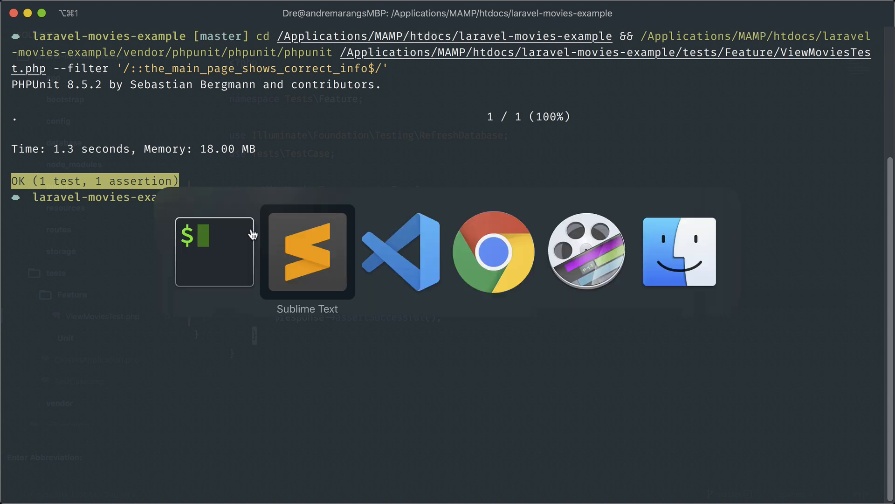
pyautogui.click(495, 251)
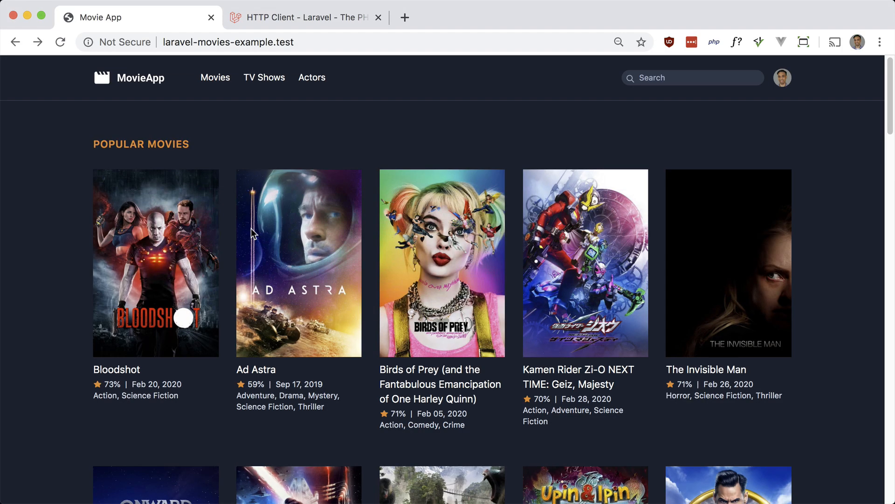
pyautogui.doubleClick(140, 143)
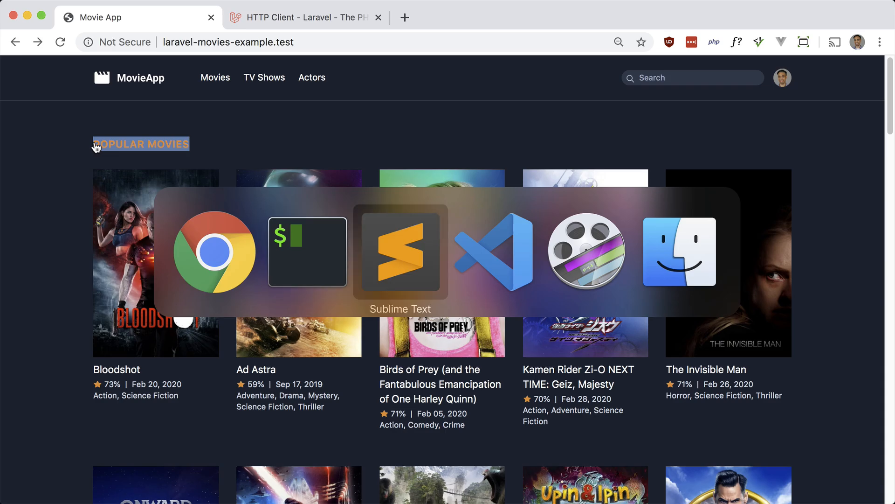
pyautogui.click(400, 252)
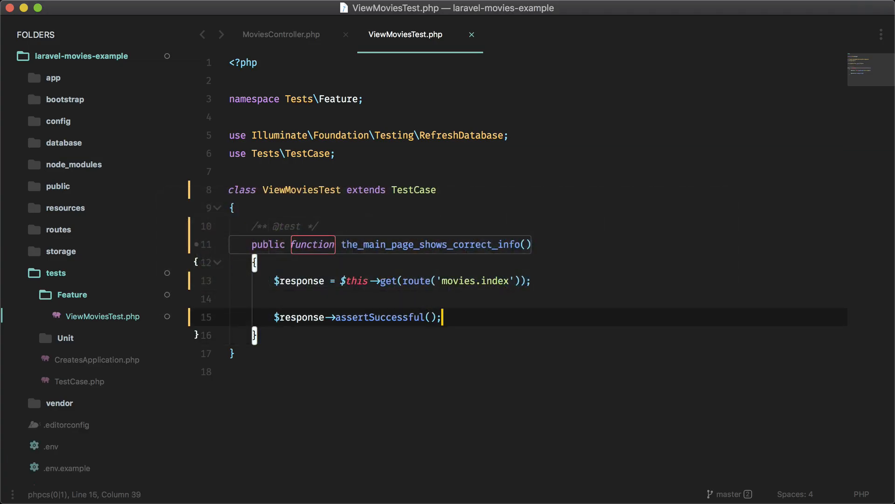
# - Assert the response shows 'Popular Movies' and rerun the test to pass with 2 assertions
pyautogui.write('$response')
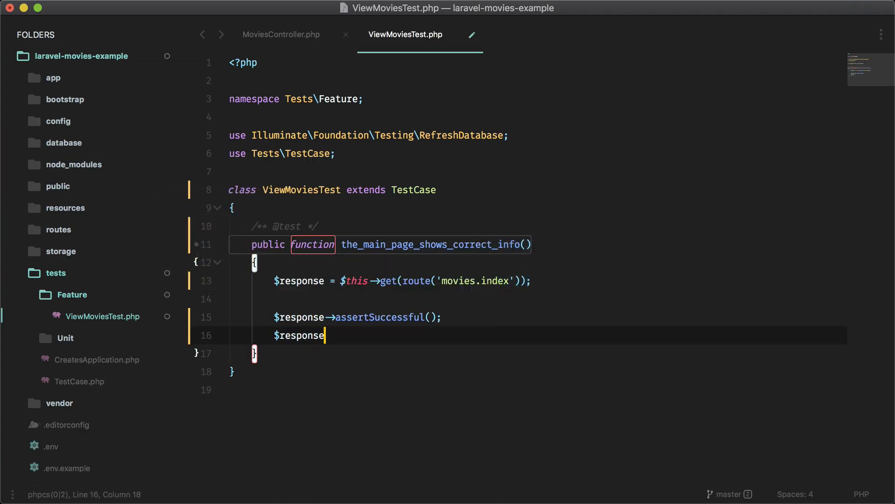
pyautogui.write("->assertSee('")
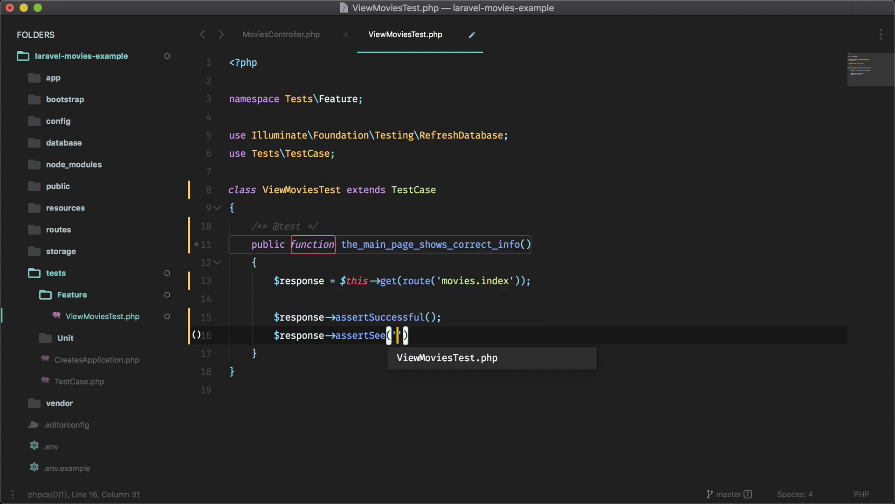
pyautogui.write('Popular Movies')
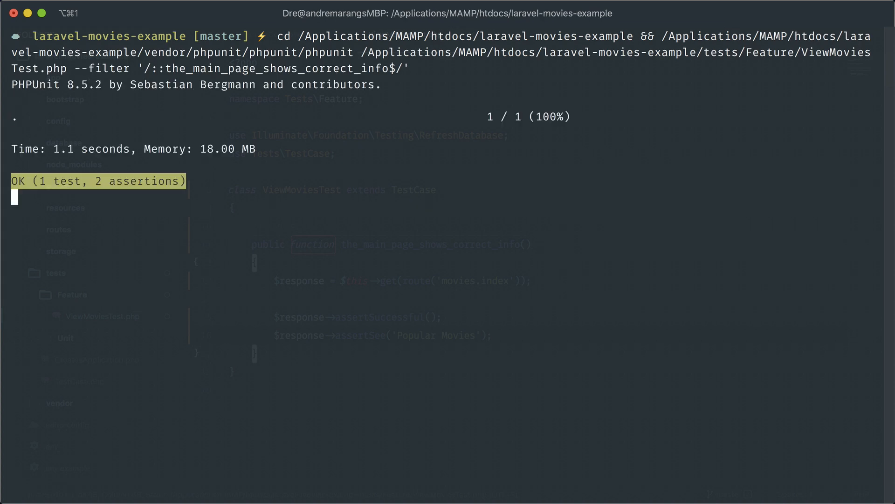
pyautogui.press('enter')
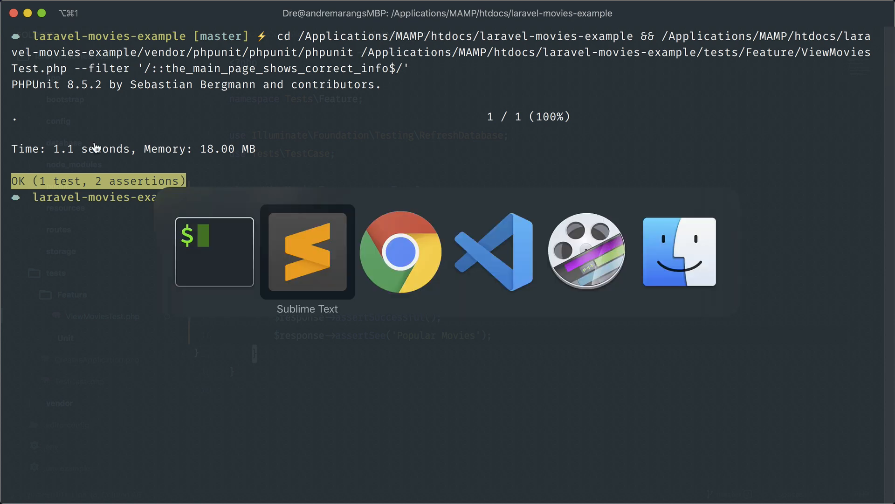
# - Add dd($popularMovies); in MoviesController's index method and select the 'results' json key
pyautogui.click(307, 251)
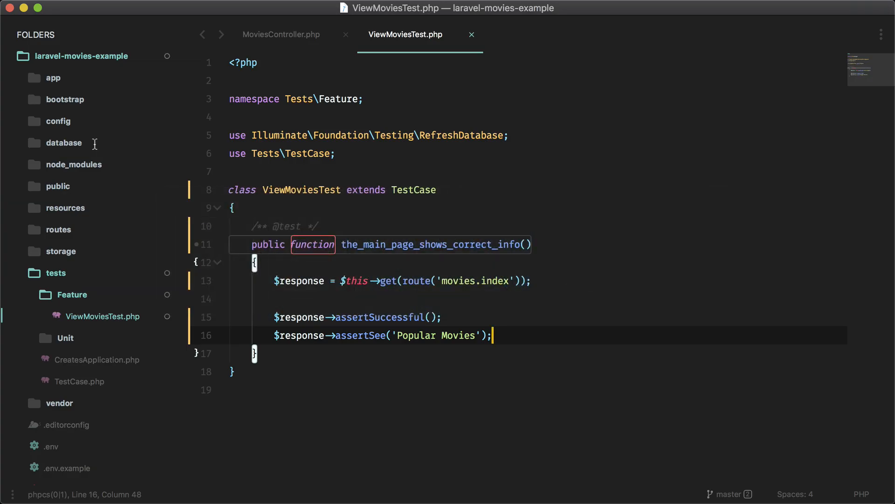
pyautogui.click(281, 35)
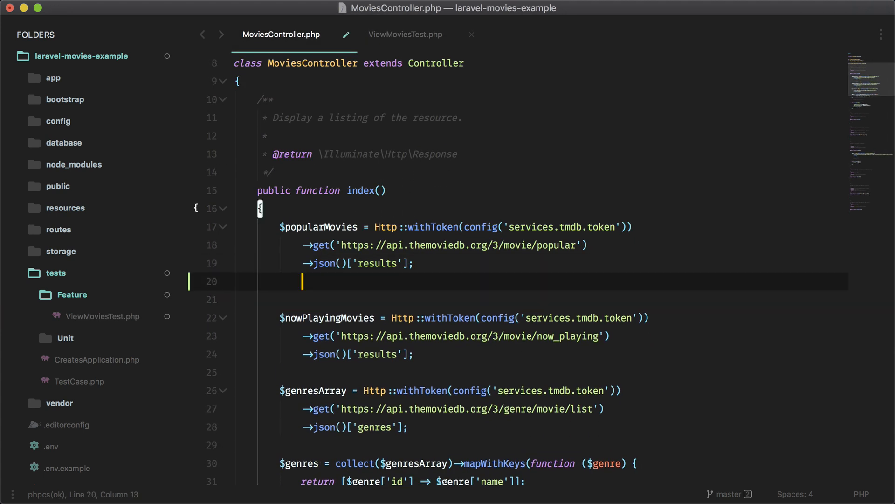
pyautogui.write('dd')
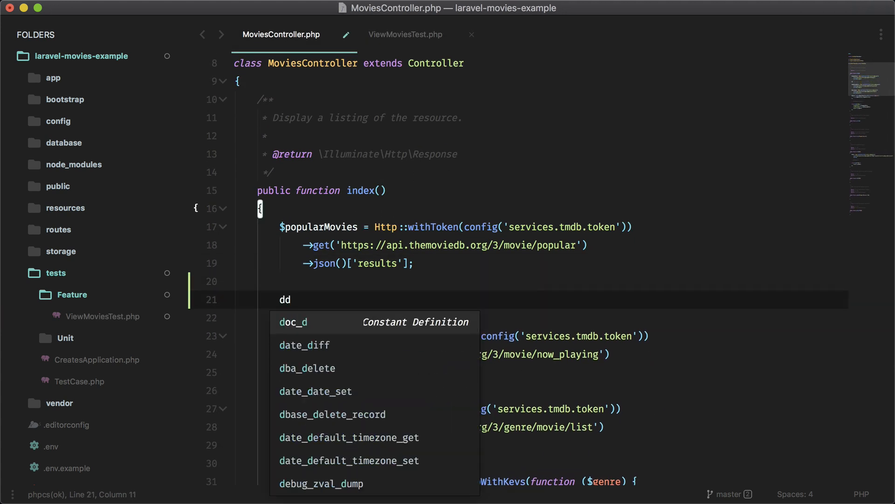
pyautogui.write('($popularMovies);')
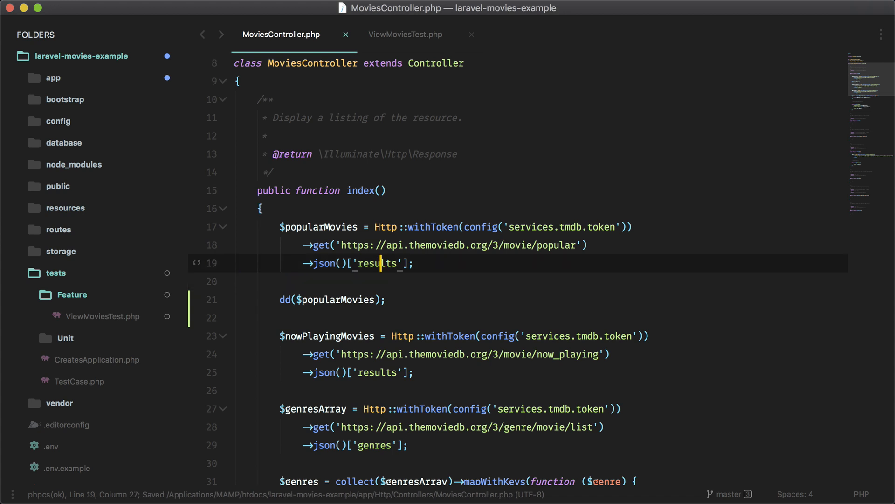
pyautogui.doubleClick(377, 263)
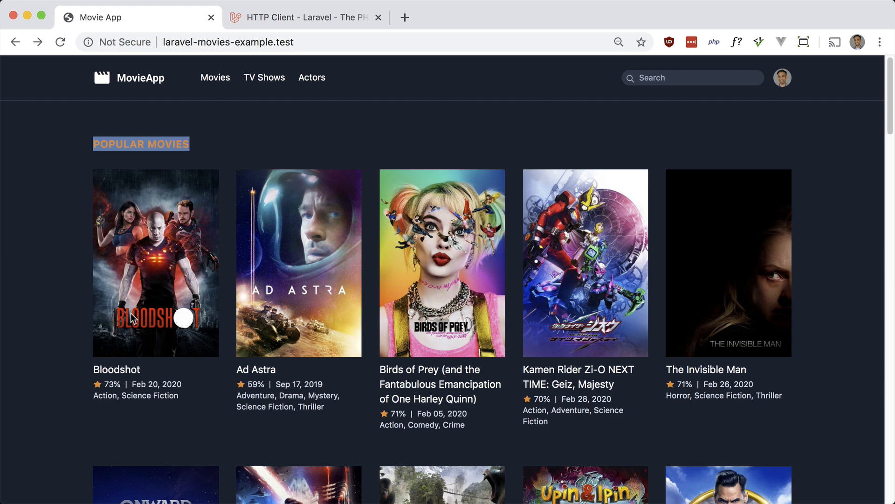
# - Find the Faking Responses section in the HTTP Client docs and copy the Http::fake() example
pyautogui.click(306, 17)
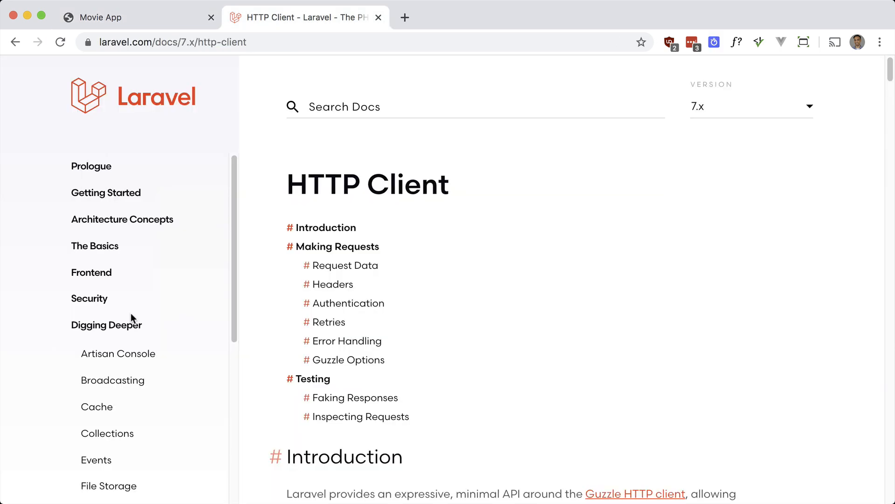
pyautogui.moveTo(467, 305)
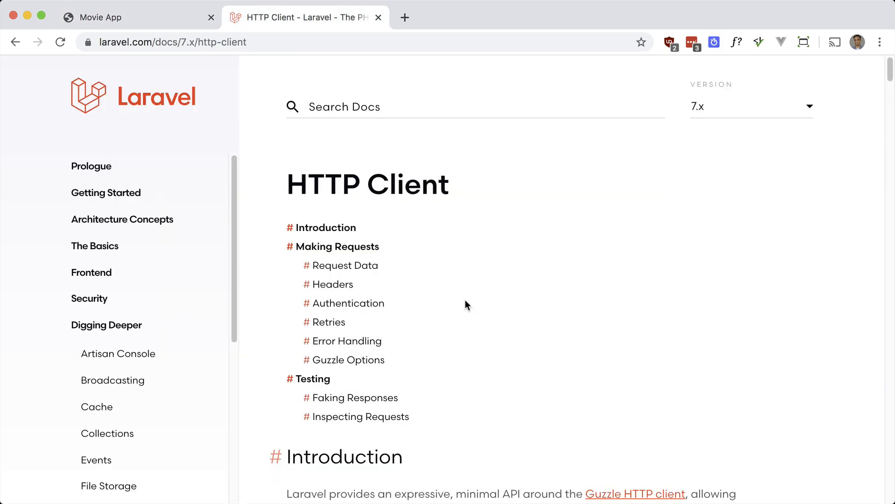
pyautogui.scroll(-3)
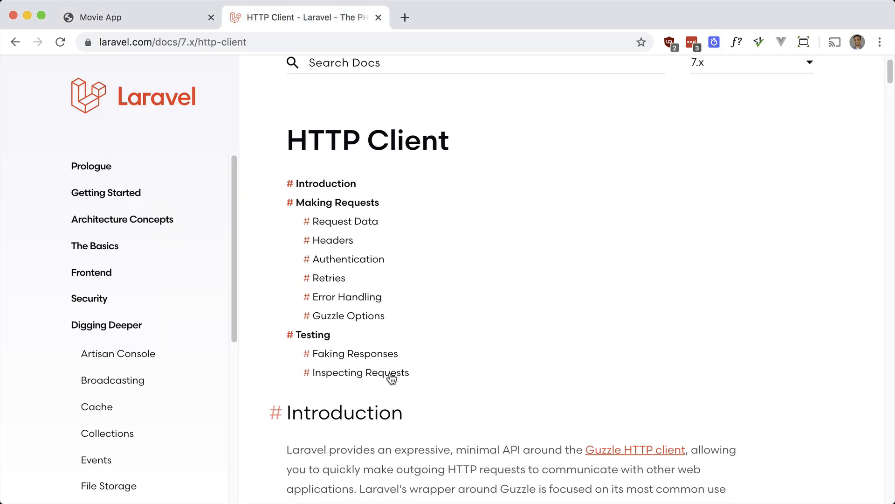
pyautogui.click(356, 353)
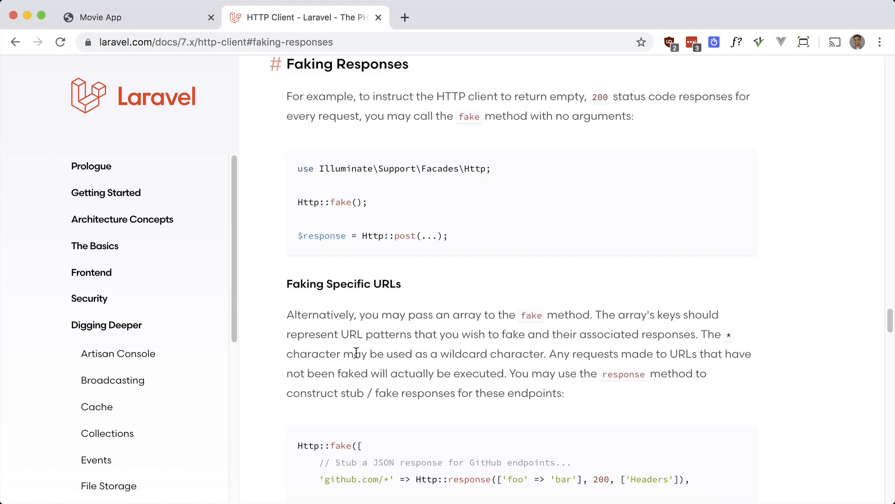
pyautogui.doubleClick(341, 202)
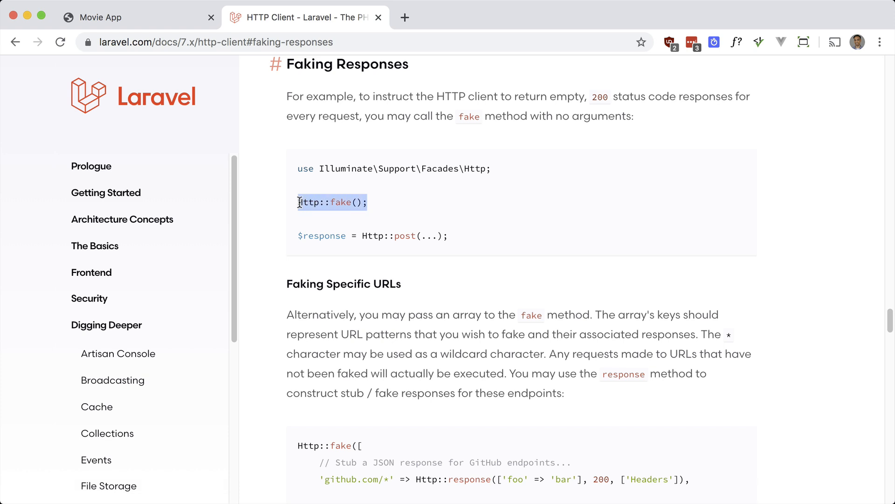
pyautogui.press('cmd+tab')
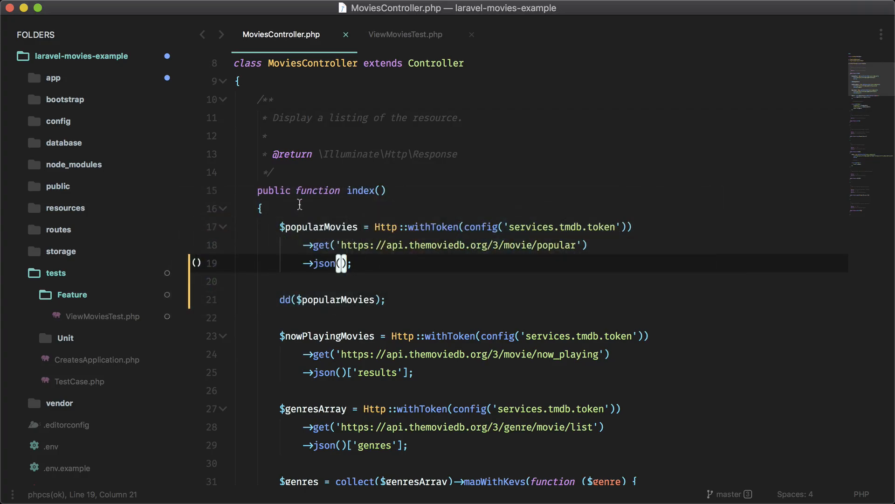
# - Add Http::fake(); at the start of the main page test in ViewMoviesTest.php and save
pyautogui.click(406, 34)
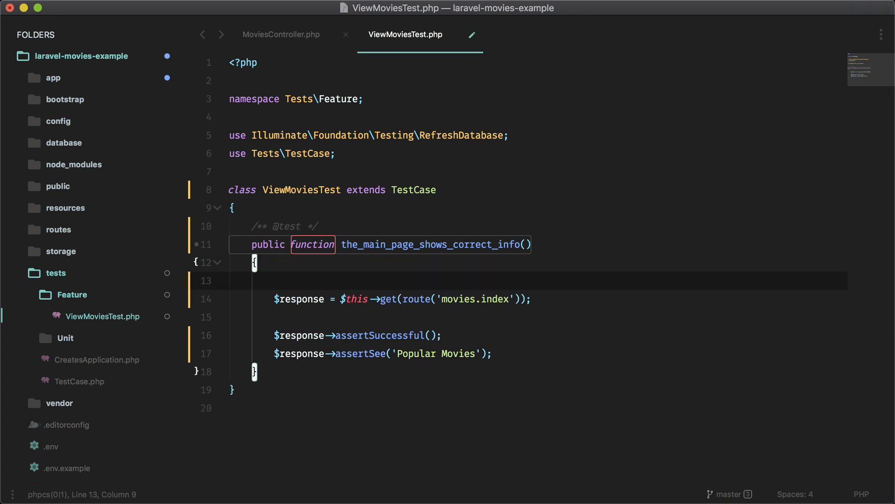
pyautogui.write('Http::fake();')
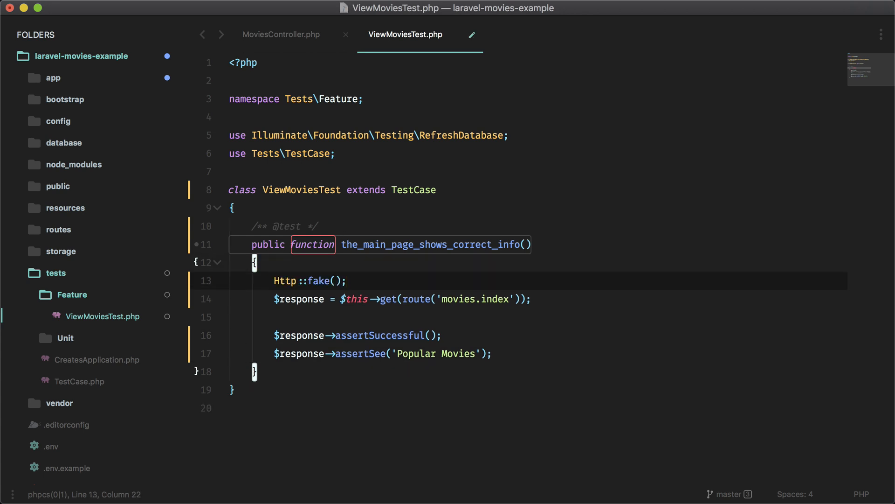
pyautogui.press('cmd+s')
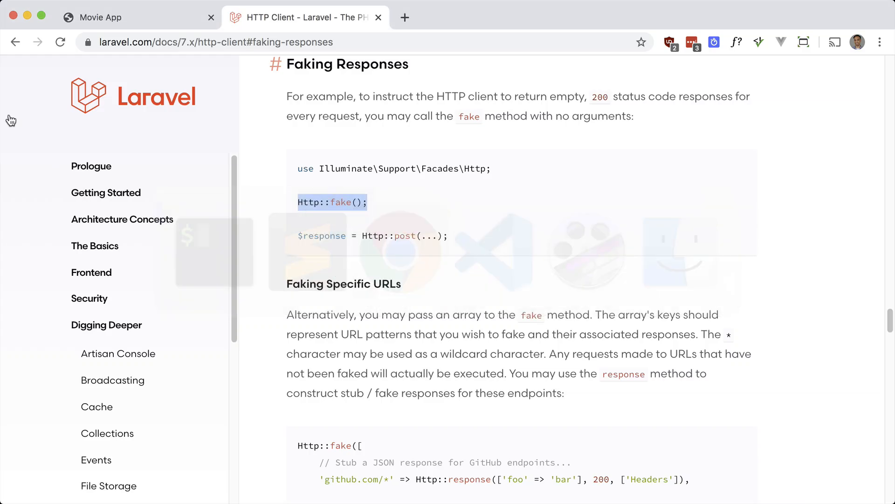
# - Scroll the docs down to the Faking Specific URLs code example
pyautogui.scroll(-3)
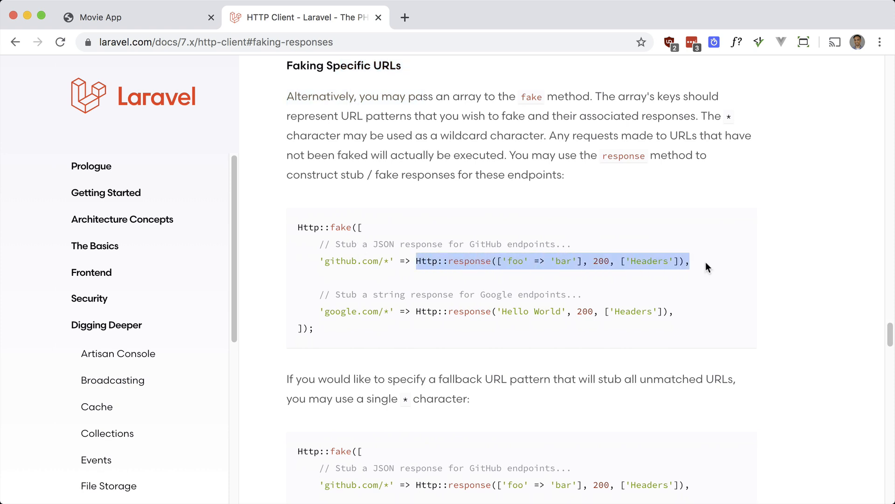
pyautogui.moveTo(448, 261)
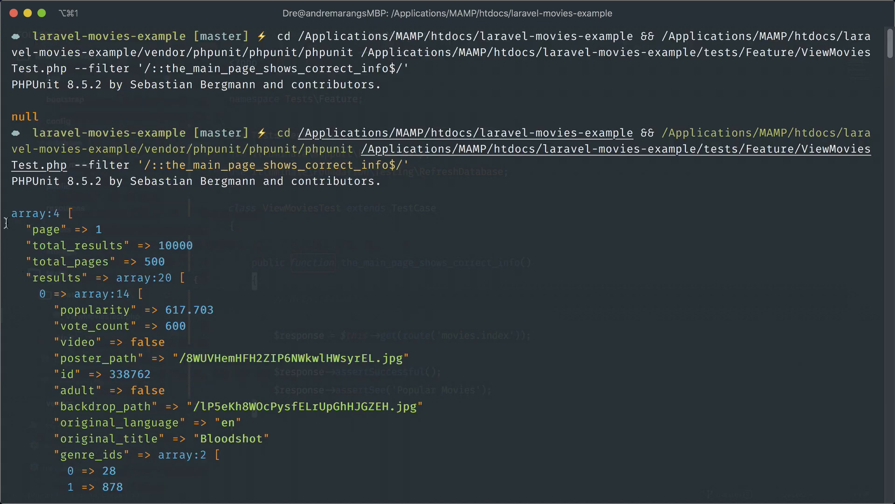
# - Scroll through the dumped popular movies array in the PHPUnit output
pyautogui.scroll(-3)
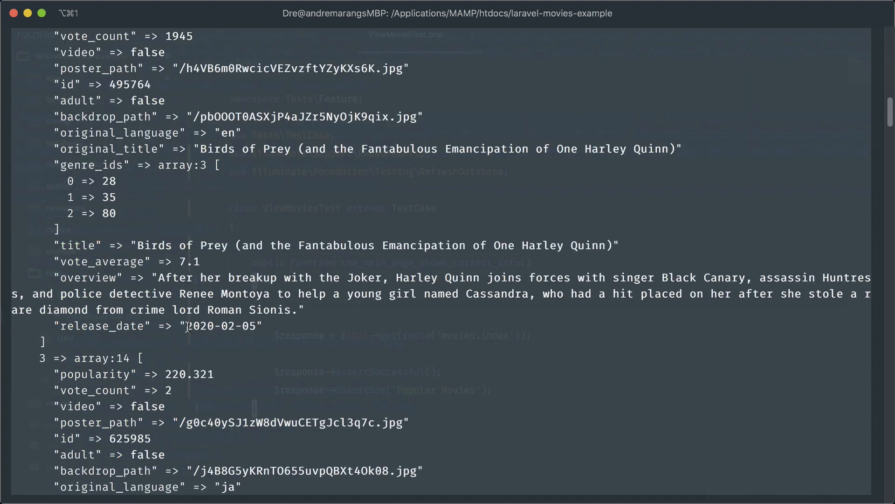
pyautogui.scroll(-3)
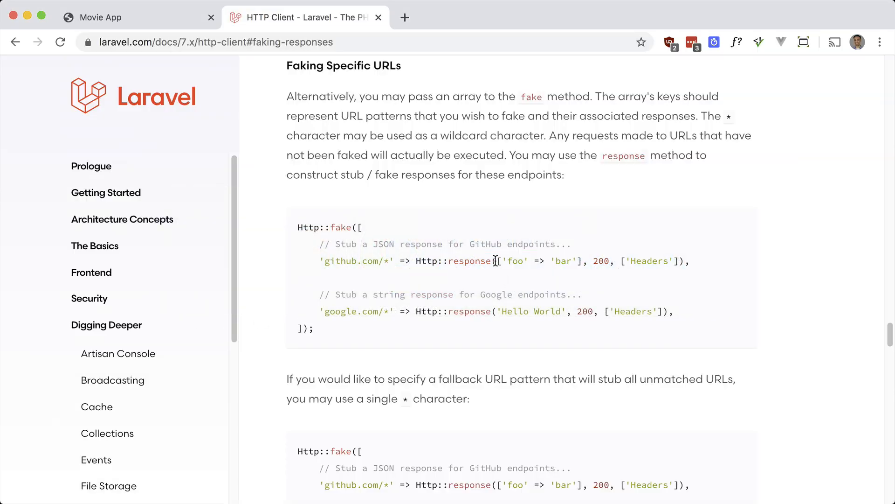
# - Copy the ['foo' => 'bar'] sample response body from the Faking Specific URLs example
pyautogui.moveTo(496, 261); pyautogui.dragTo(578, 261)
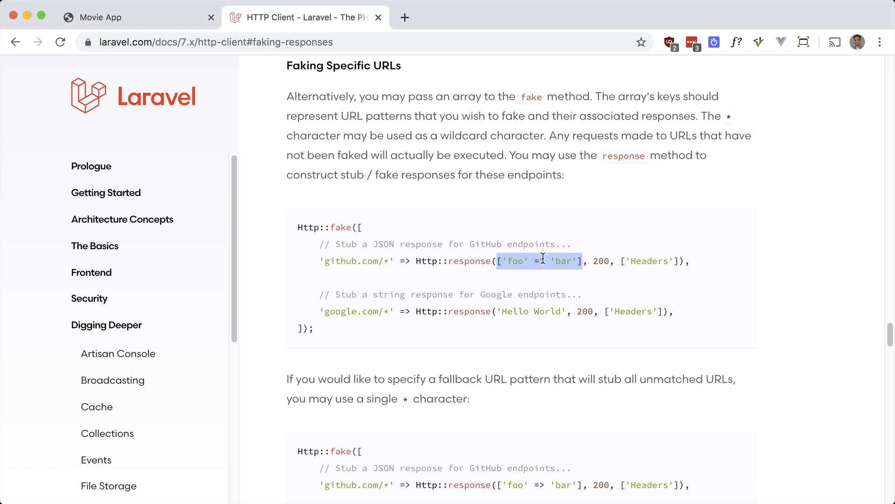
pyautogui.press('cmd+tab')
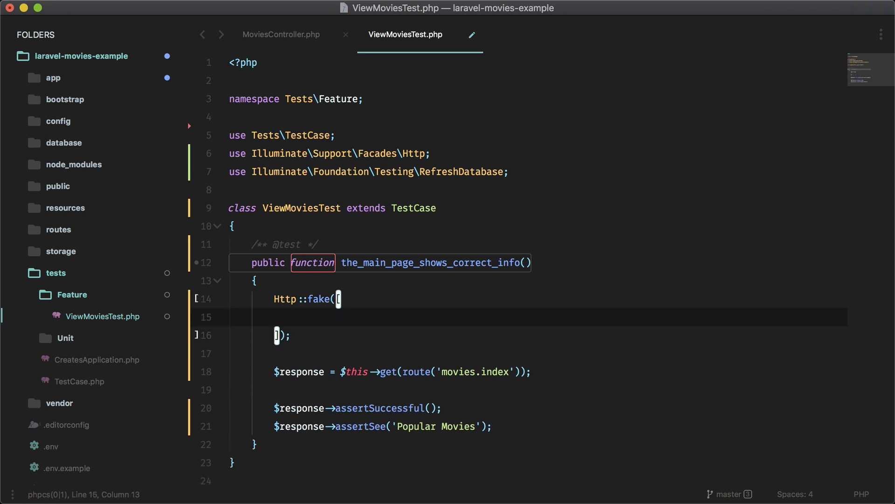
pyautogui.click(281, 35)
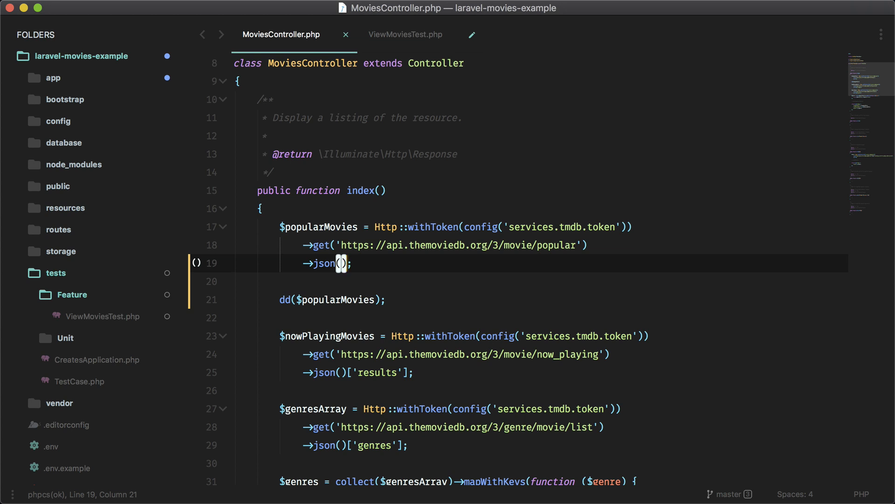
pyautogui.click(406, 35)
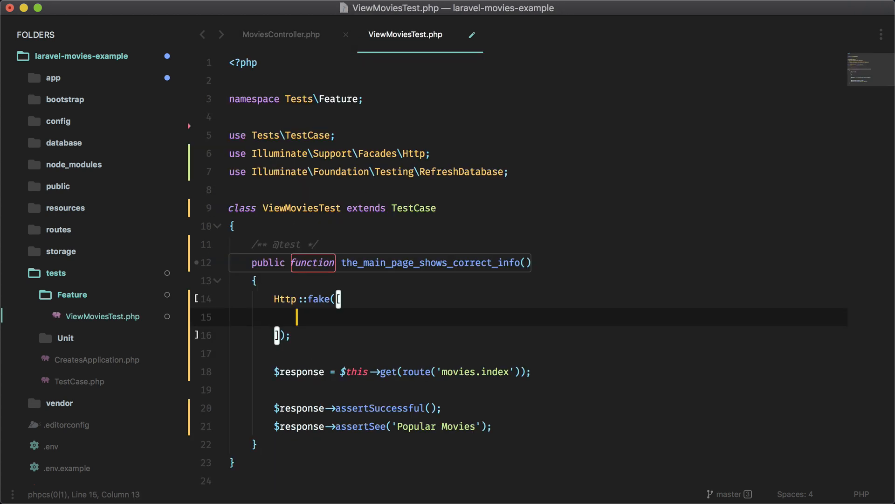
pyautogui.write("''")
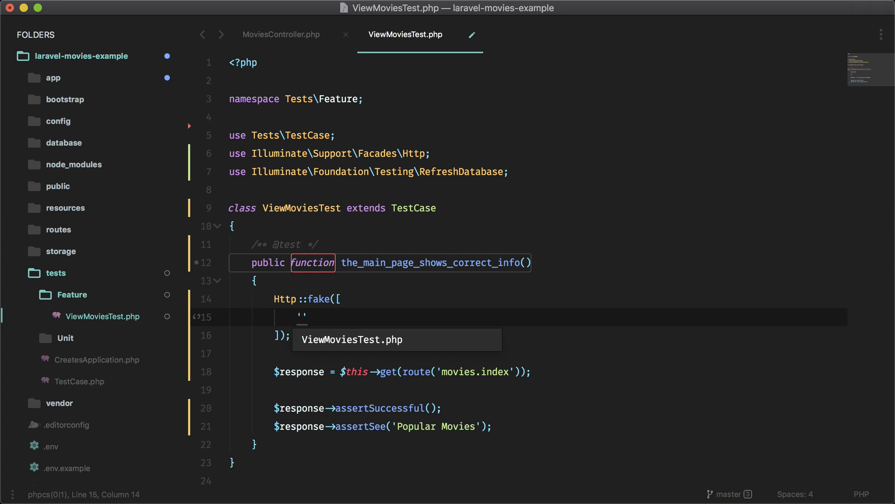
pyautogui.write('http')
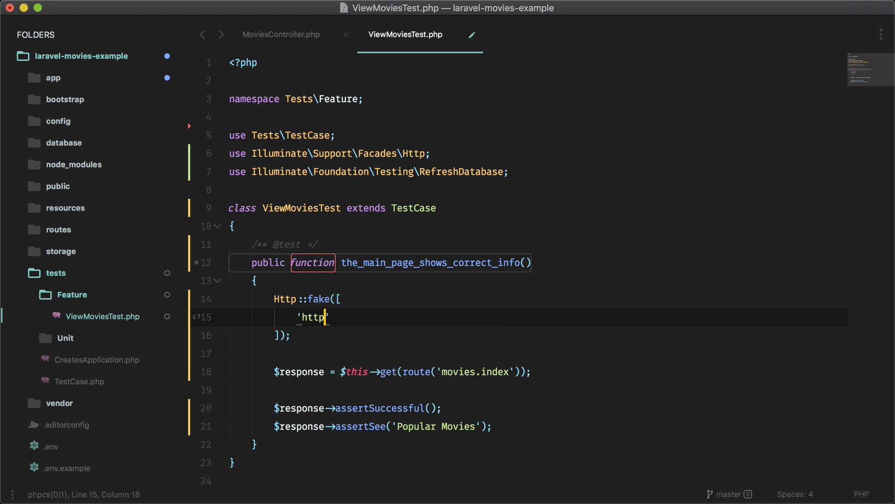
pyautogui.write('s://api.')
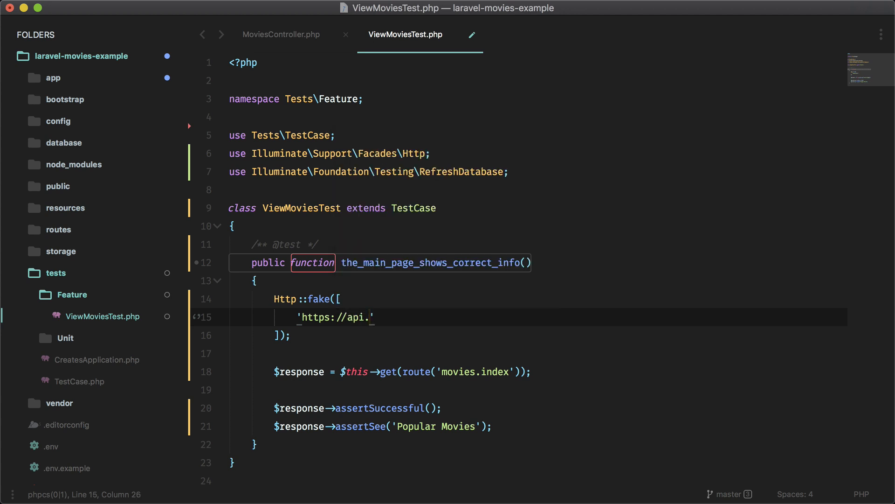
pyautogui.write('themoviedb.org')
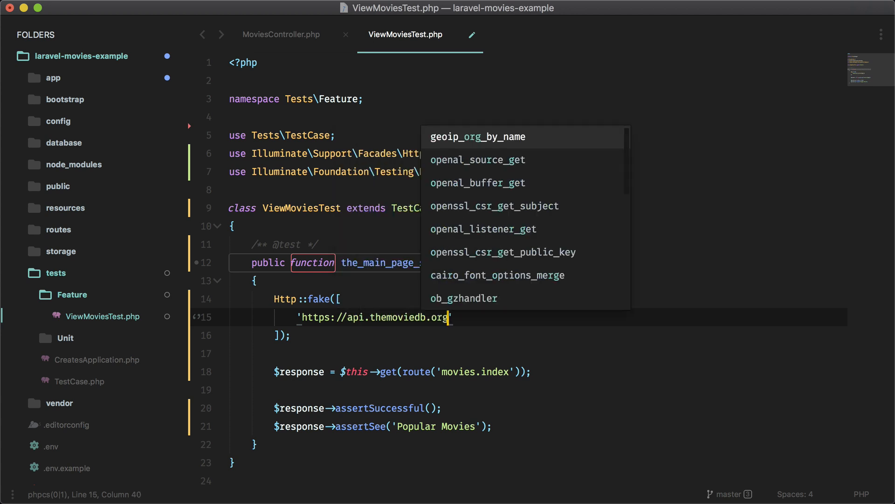
pyautogui.write('/3/moive')
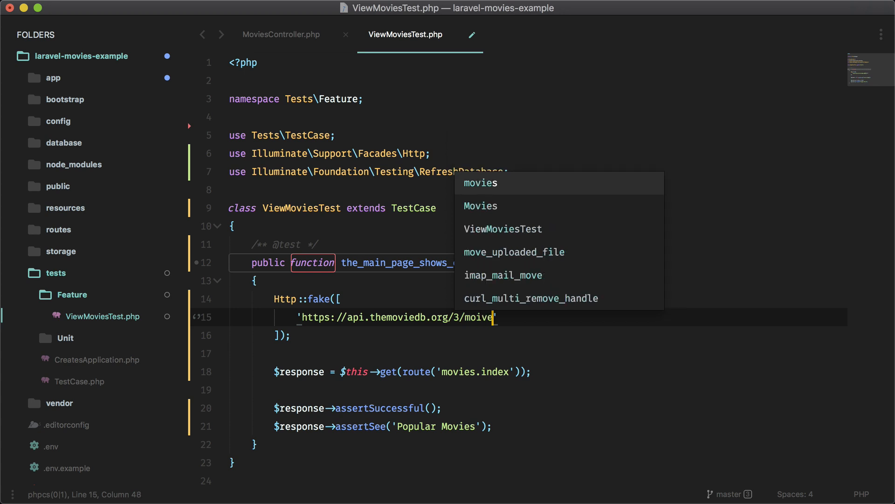
pyautogui.write('e/po')
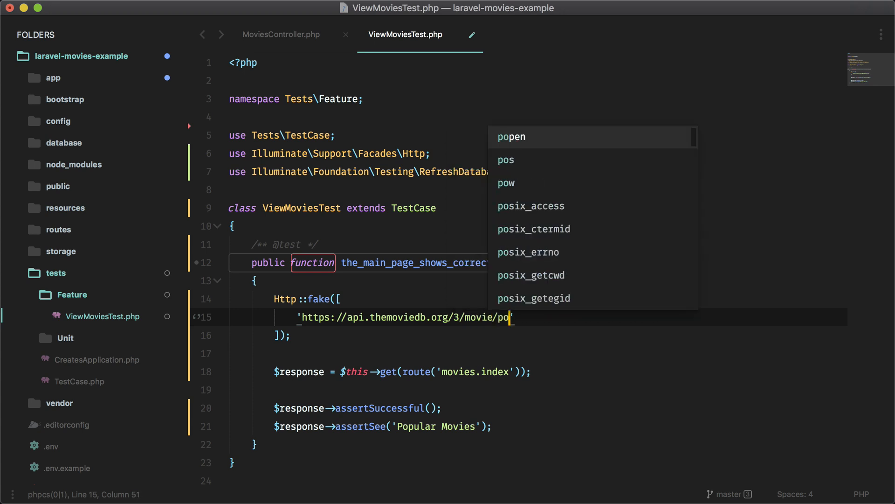
pyautogui.write('pular')
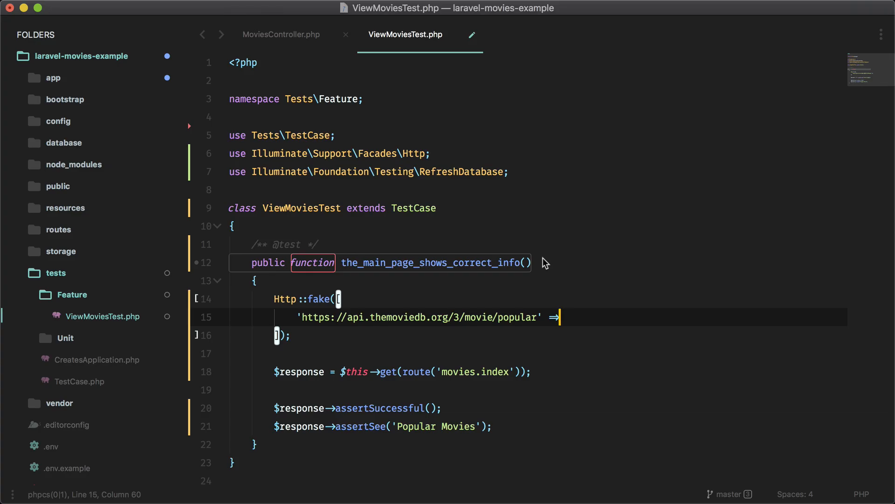
# - Map that URL to Http::response([ ], 200) with an empty line ready for the body
pyautogui.write('Http::response')
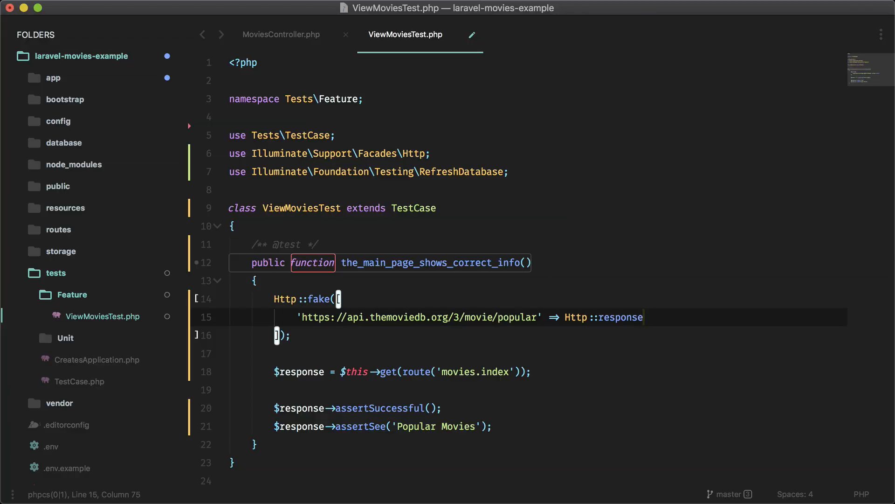
pyautogui.write('([')
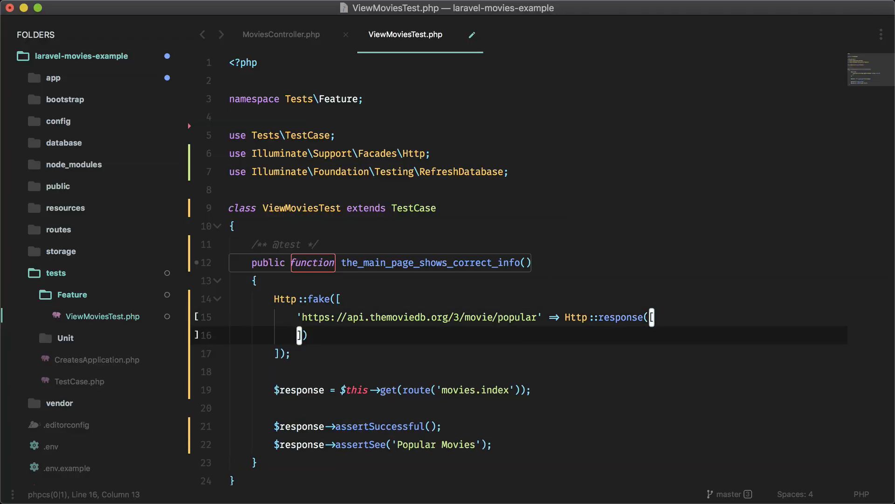
pyautogui.press('Return')
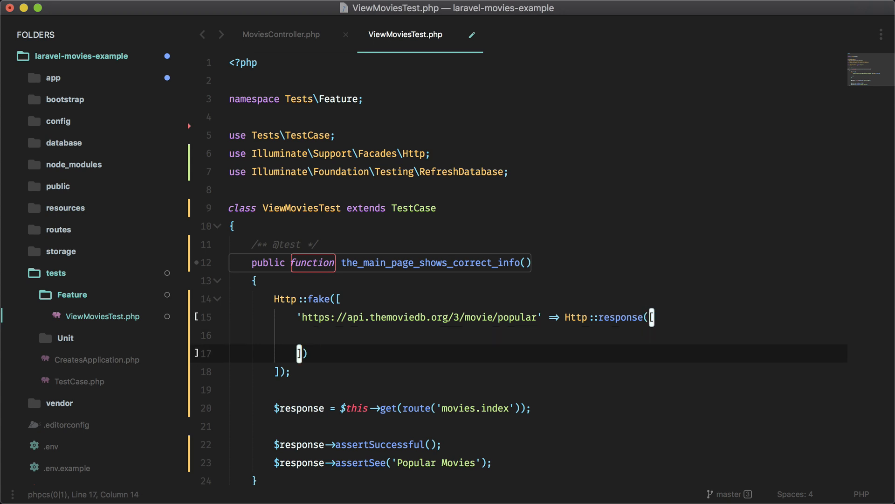
pyautogui.write(', 200')
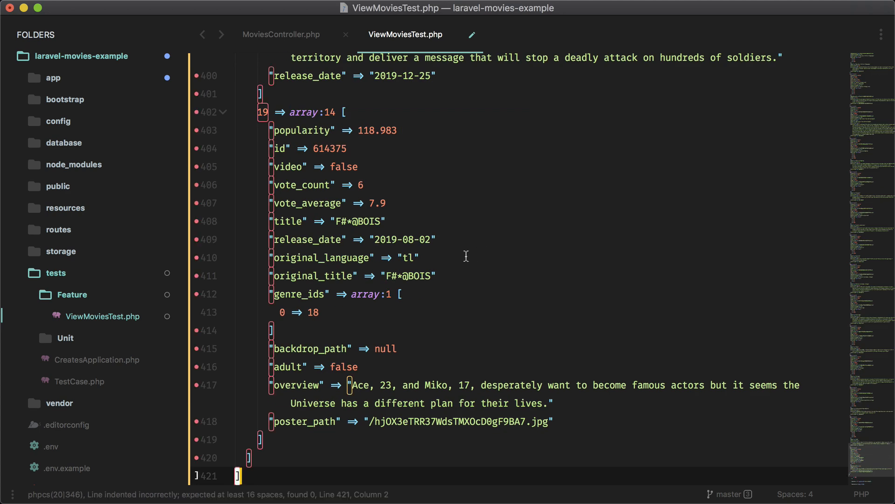
pyautogui.moveTo(390, 207)
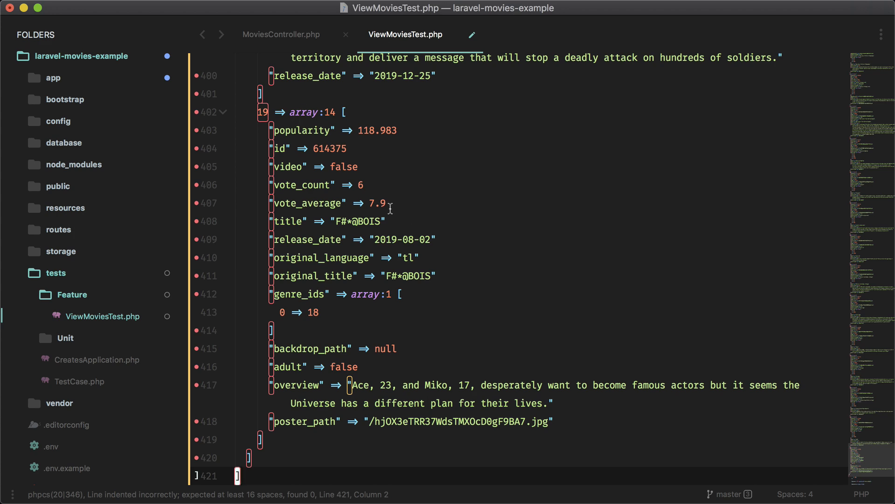
pyautogui.moveTo(328, 386)
pyautogui.write("'results' => 'foo'")
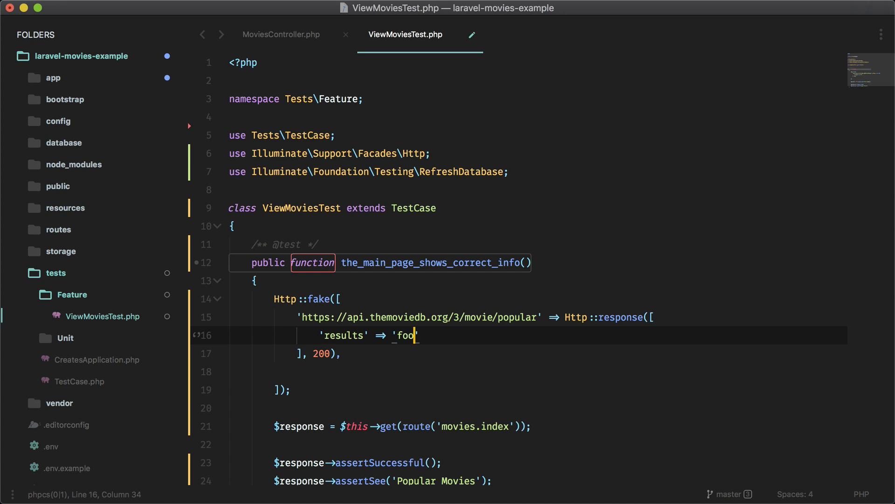
# - Save the test with the faked response returning 'results' => 'foo' and status 200
pyautogui.press('cmd+s')
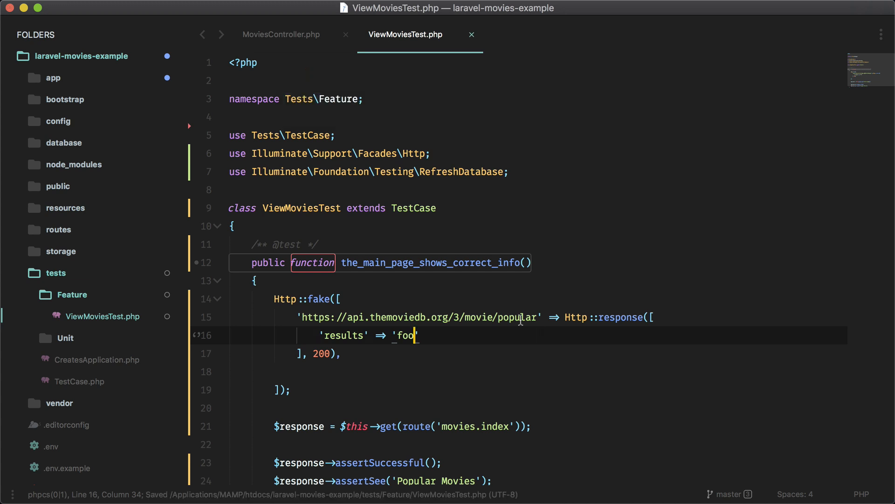
pyautogui.moveTo(325, 327)
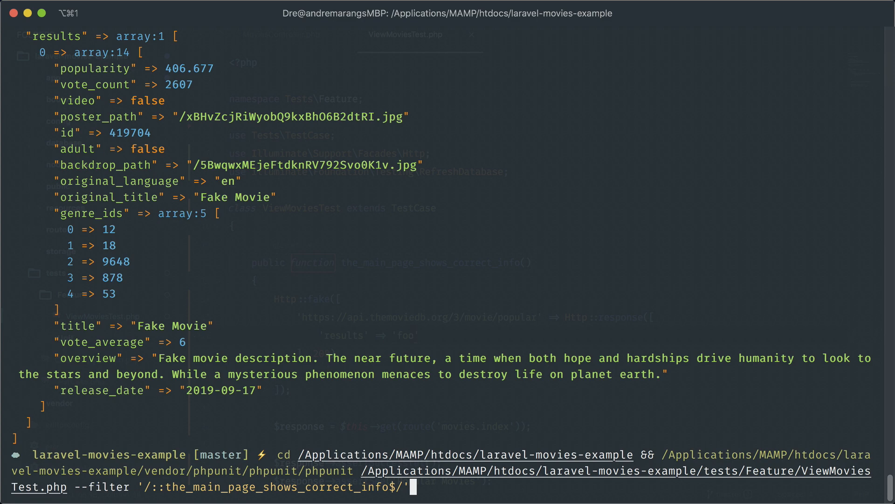
# - Run phpunit filtered to the_main_page_shows_correct_info to dump the popular movies results
pyautogui.press('Return')
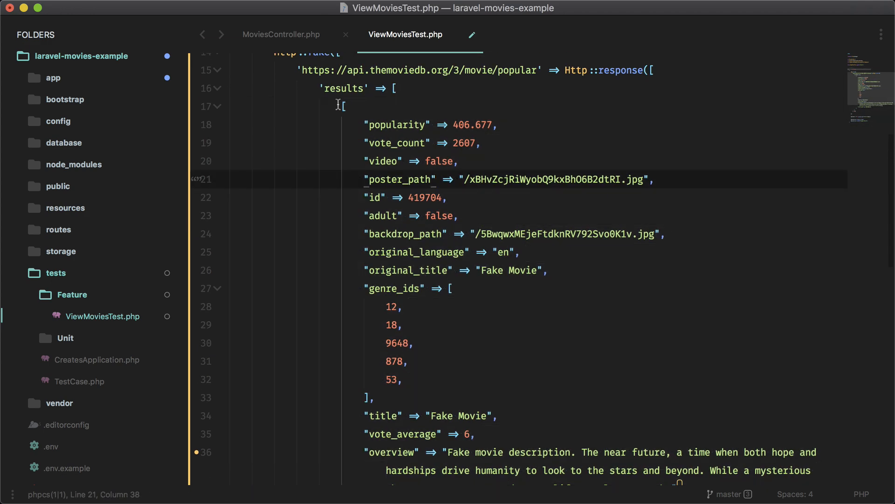
# - Review the controller's now playing and genres requests, then return to ViewMoviesTest.php
pyautogui.scroll(-3)
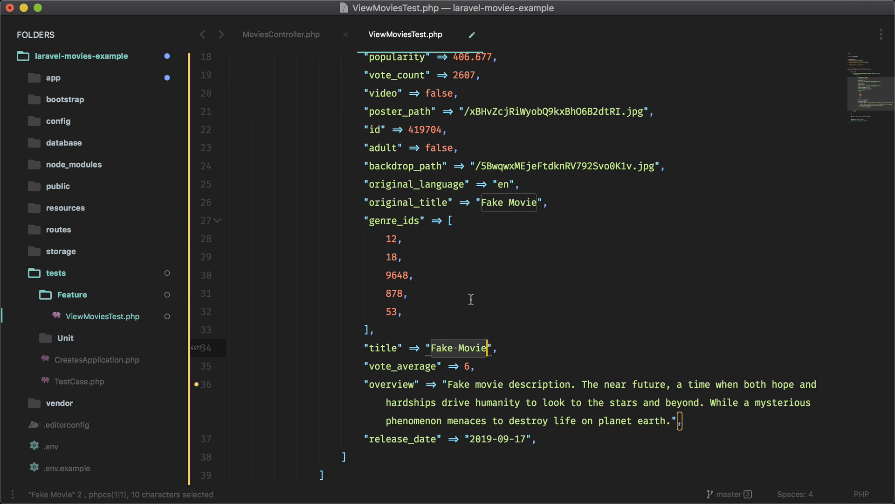
pyautogui.click(280, 34)
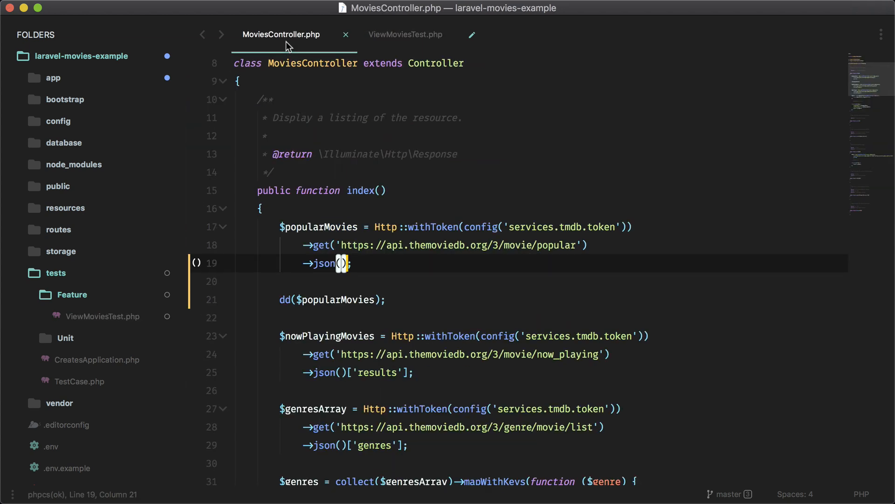
pyautogui.scroll(-3)
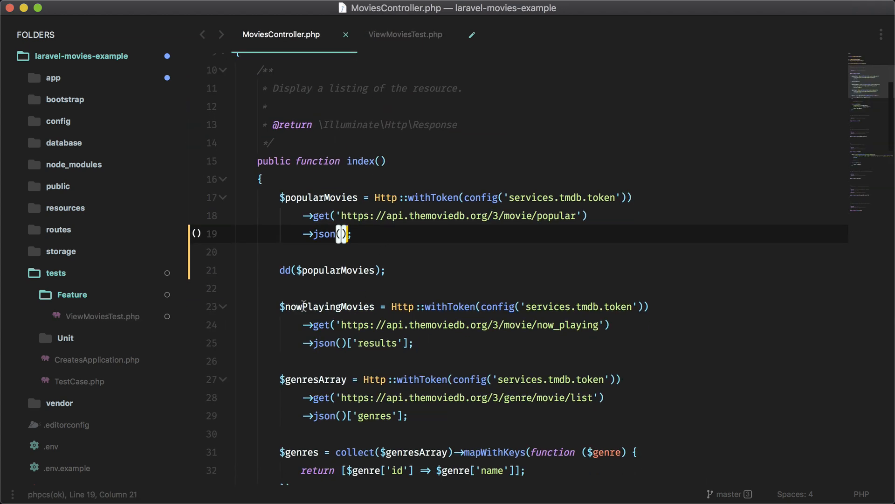
pyautogui.moveTo(302, 306); pyautogui.dragTo(407, 415)
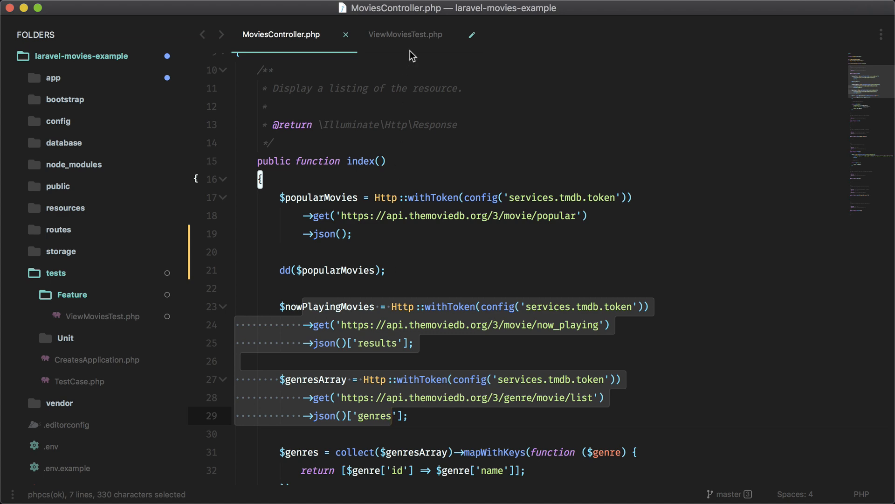
pyautogui.click(405, 34)
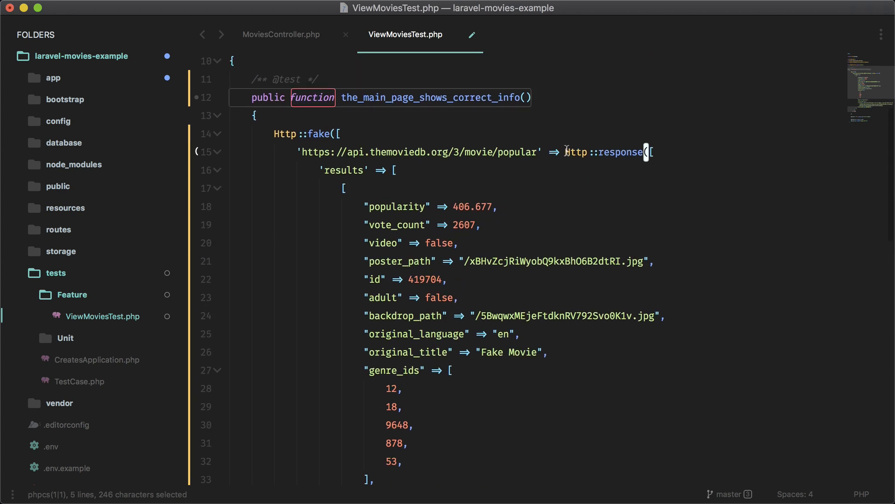
# - Replace the inline response with $this->fakePopularMovies() and comment out the two extra fake URL lines
pyautogui.press('cmd+x')
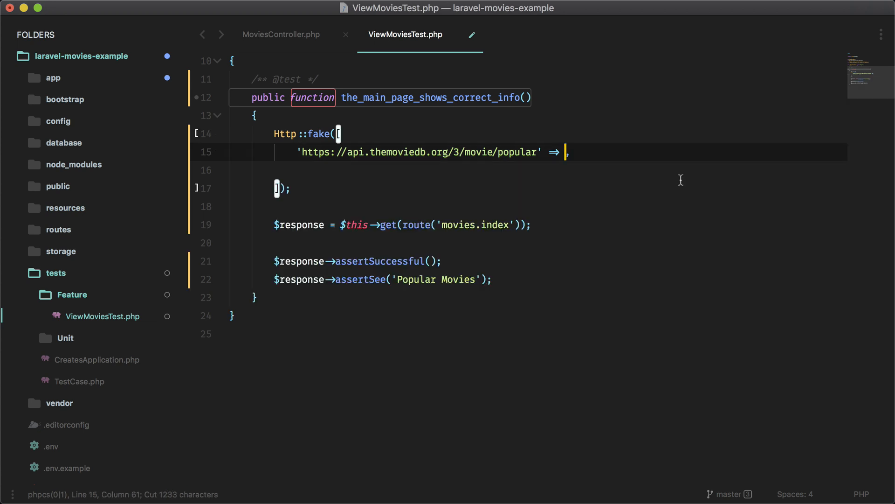
pyautogui.write('$this->')
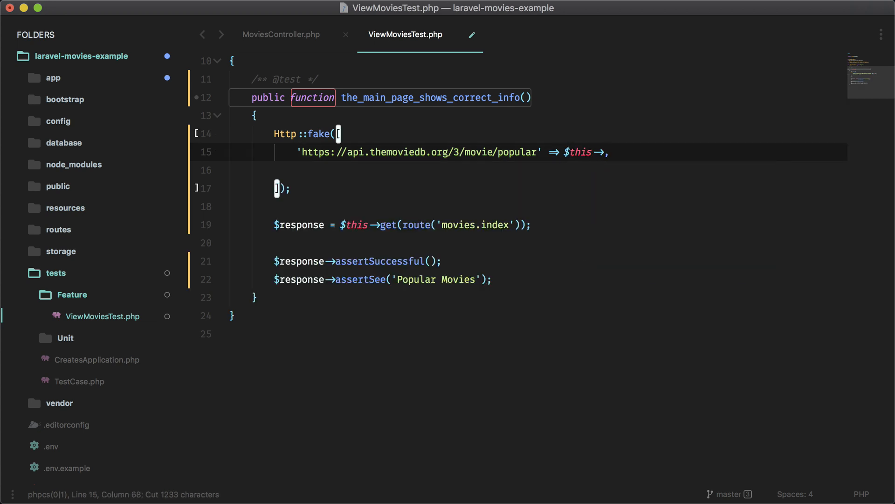
pyautogui.write('fakePopu')
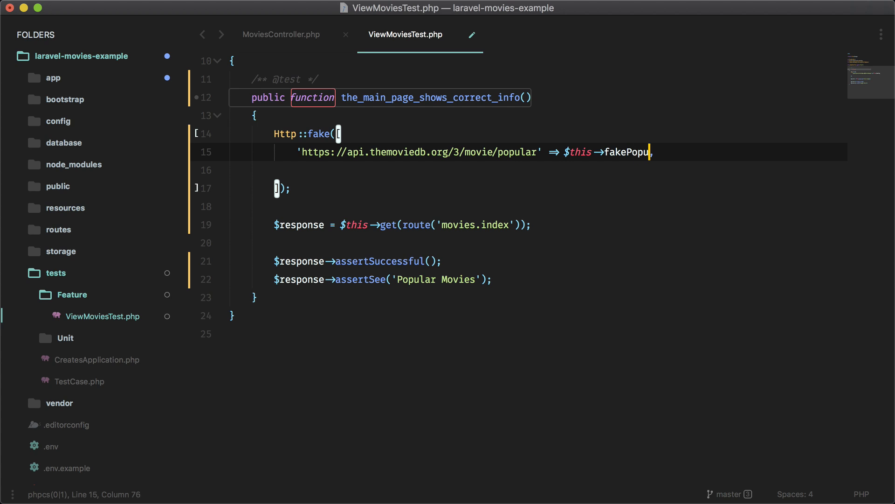
pyautogui.write('larMovies')
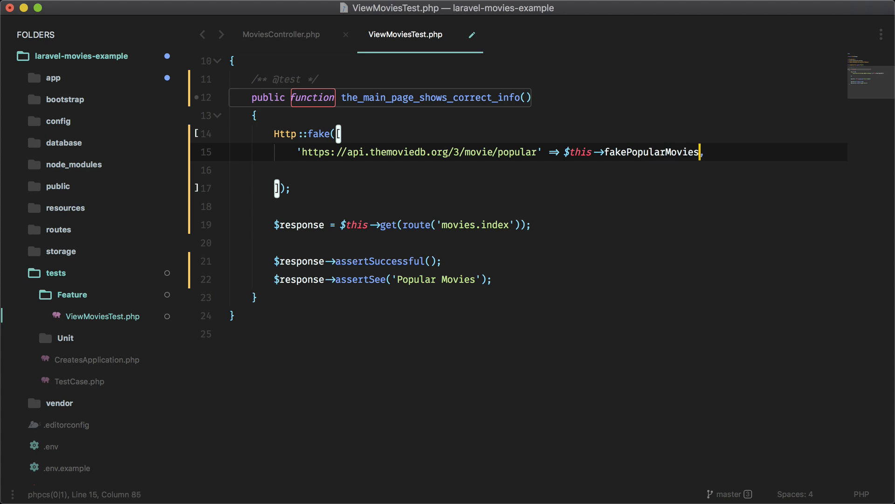
pyautogui.write('()')
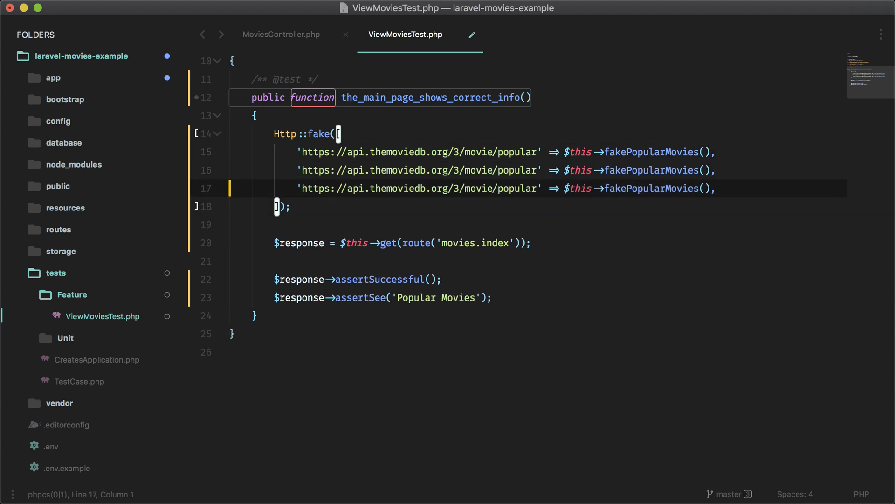
pyautogui.press('cmd+/')
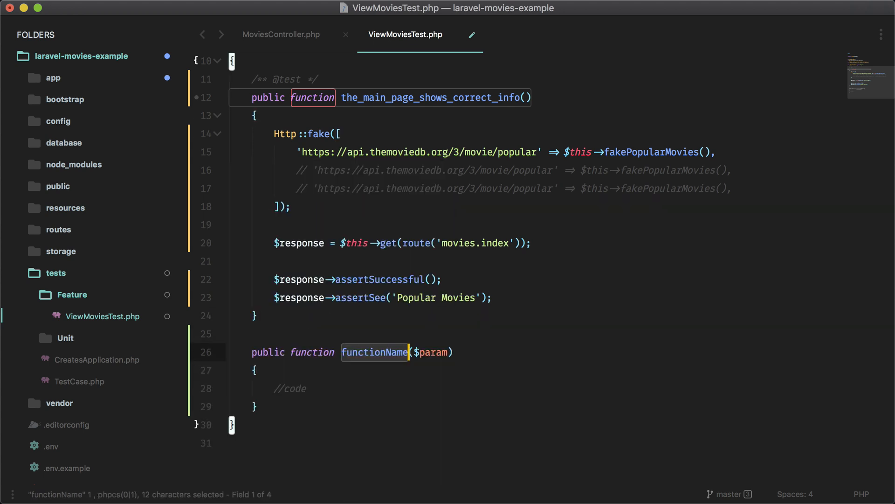
# - Add a private fakePopularMovies() method returning the Http::response results data
pyautogui.write('fakeP')
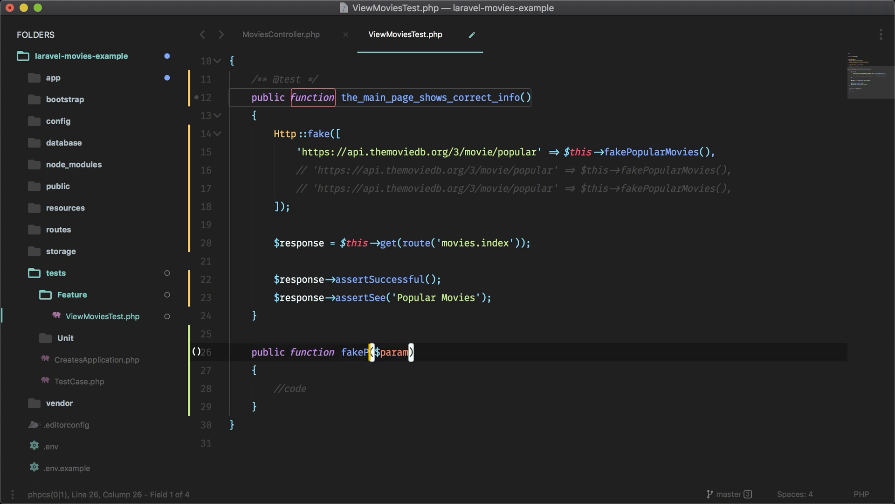
pyautogui.write('opularMovies(')
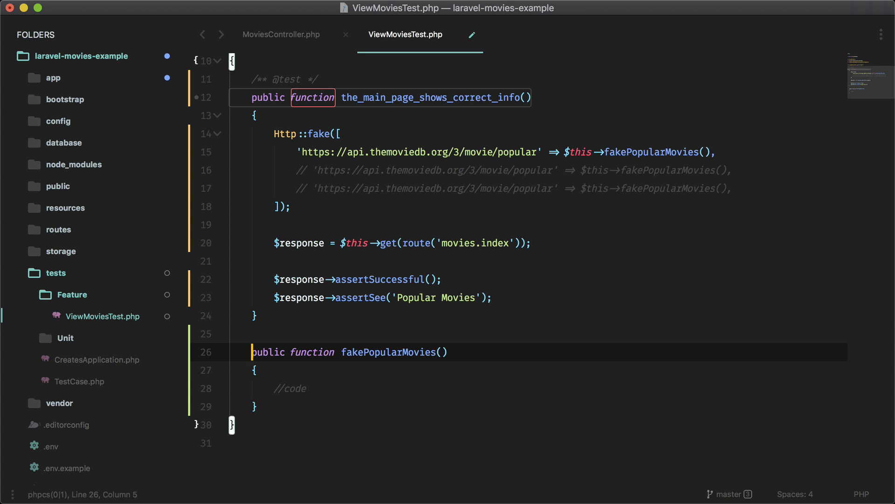
pyautogui.write('private')
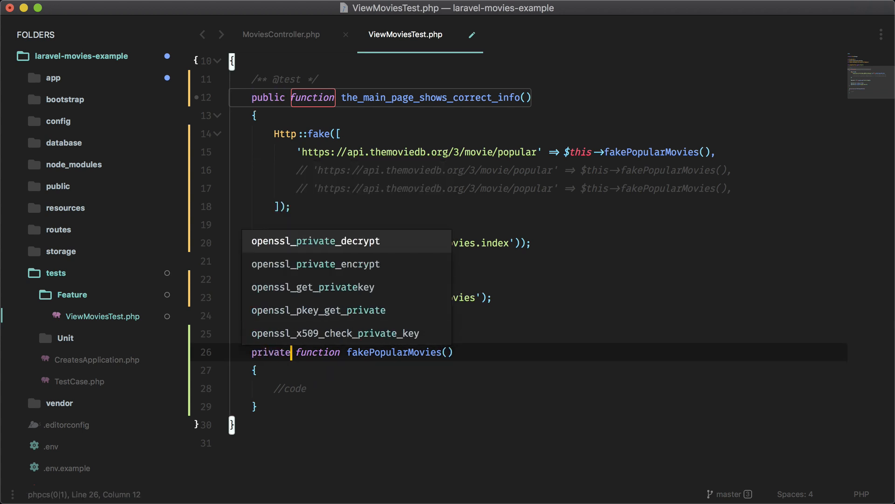
pyautogui.write('return Http::response([')
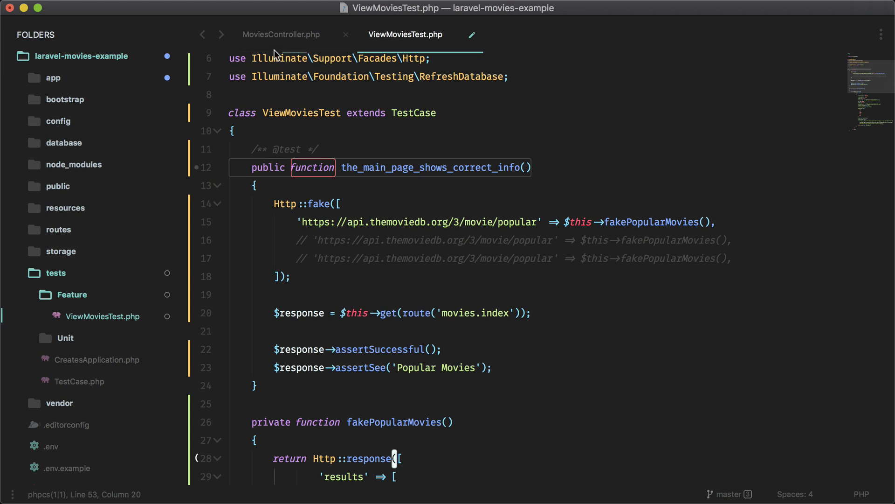
pyautogui.click(281, 35)
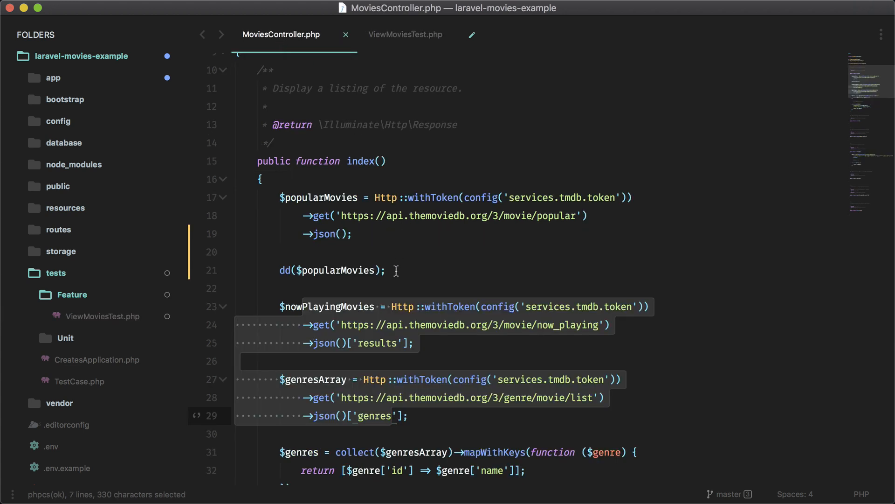
pyautogui.moveTo(448, 347)
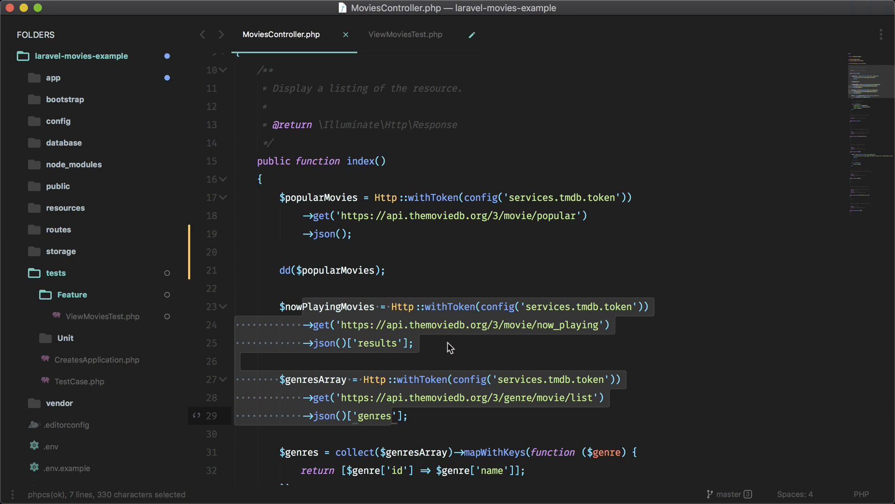
pyautogui.moveTo(405, 56)
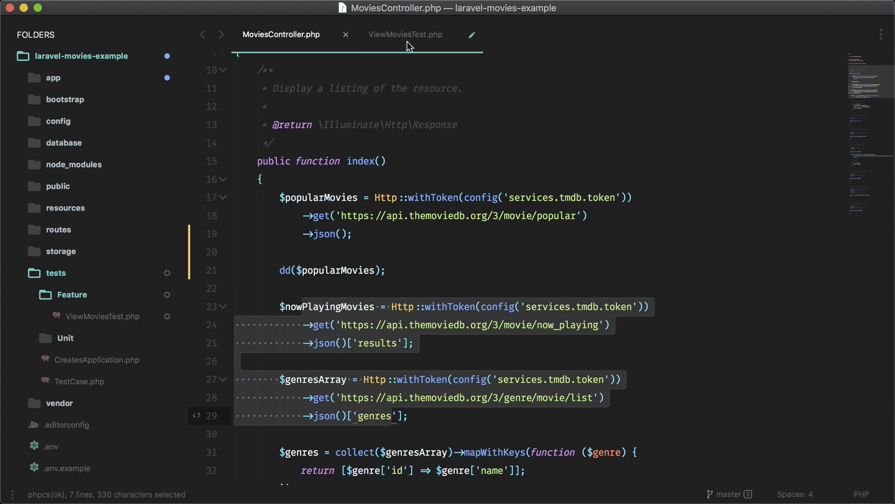
pyautogui.click(405, 35)
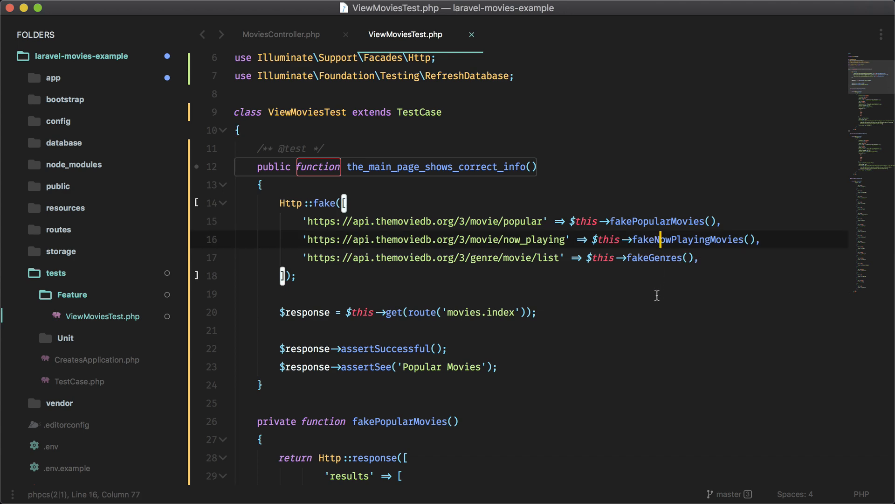
pyautogui.write('fakenow')
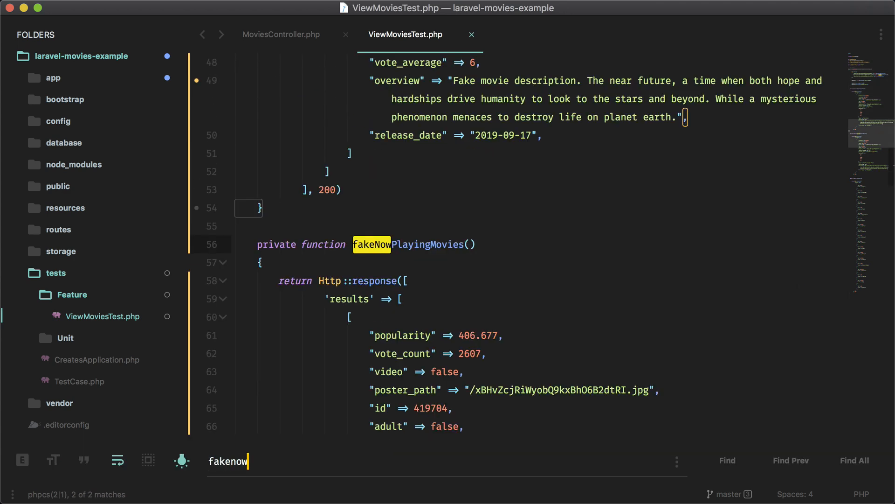
pyautogui.scroll(-3)
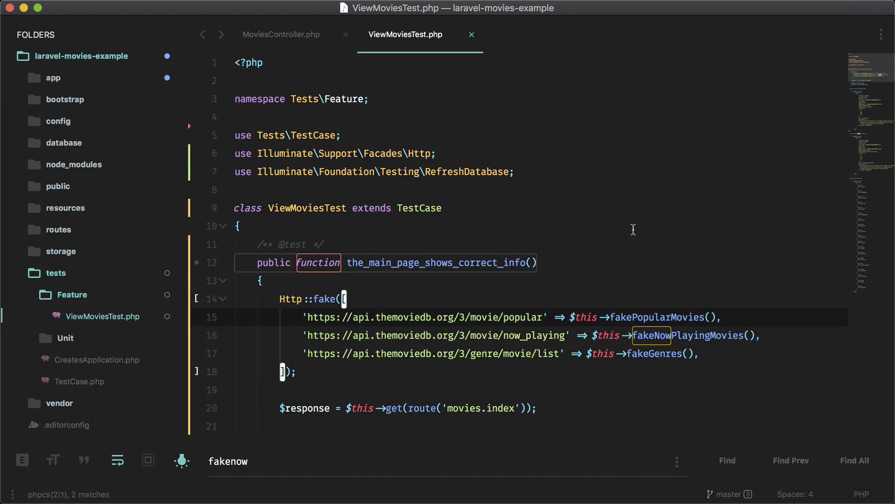
pyautogui.write('fake movie')
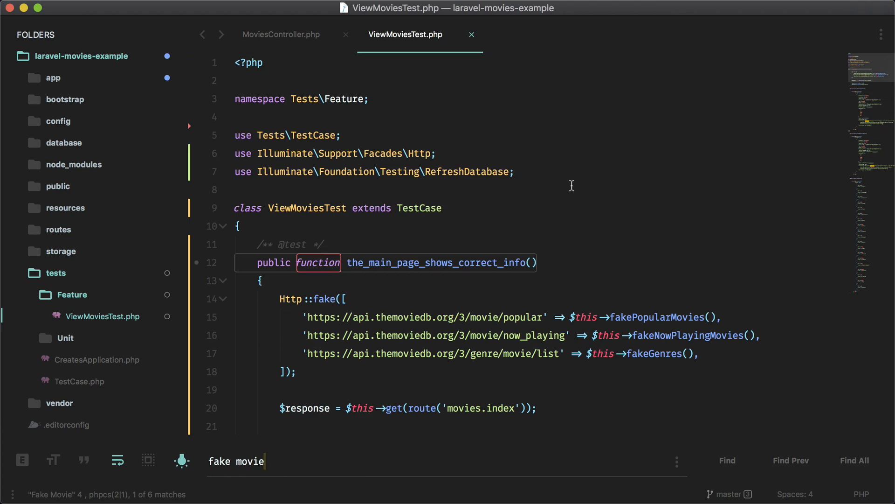
pyautogui.moveTo(428, 114)
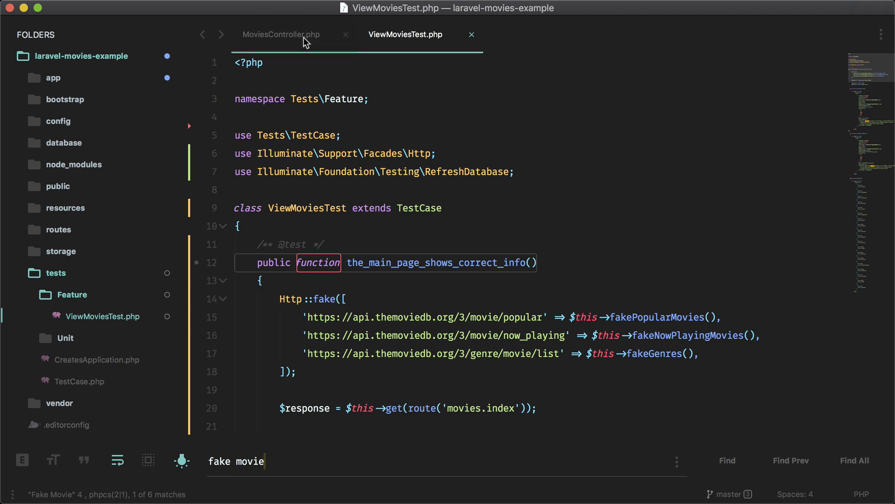
# - Look over MoviesController's index() method, then return to the test file
pyautogui.click(280, 35)
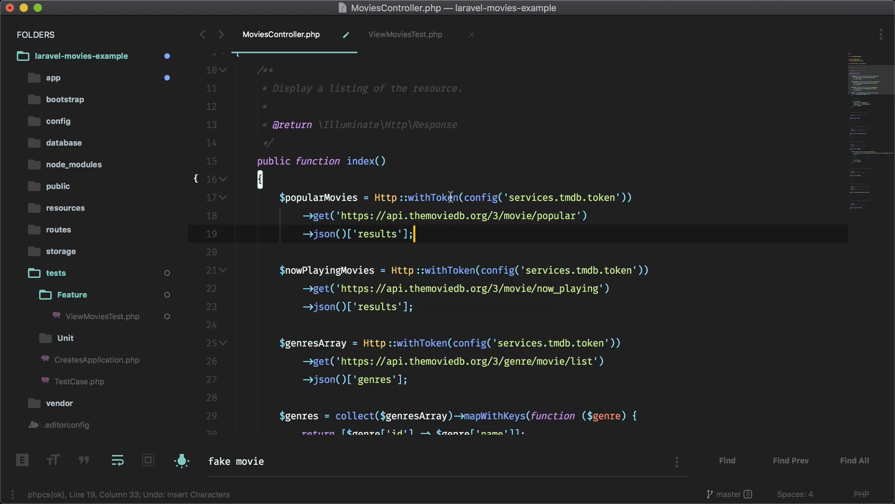
pyautogui.click(405, 35)
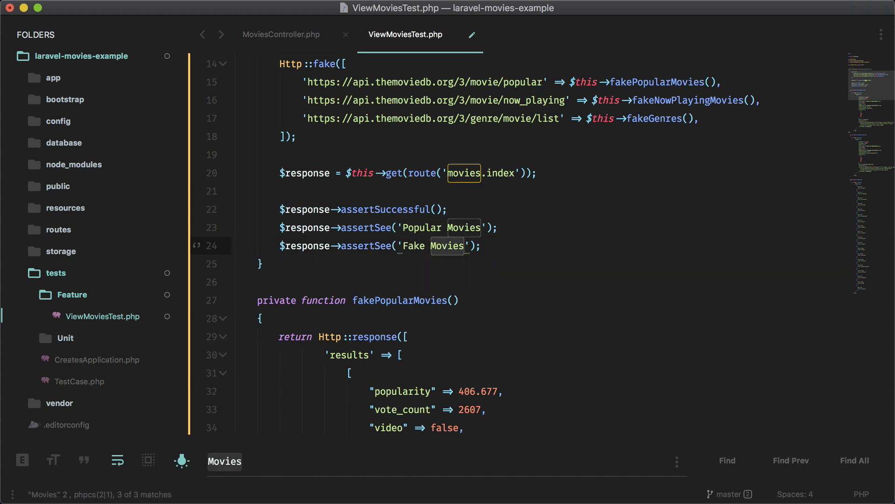
# - Correct the assertSee expectation from 'Fake Movies' to 'Fake Movie'
pyautogui.press('Backspace')
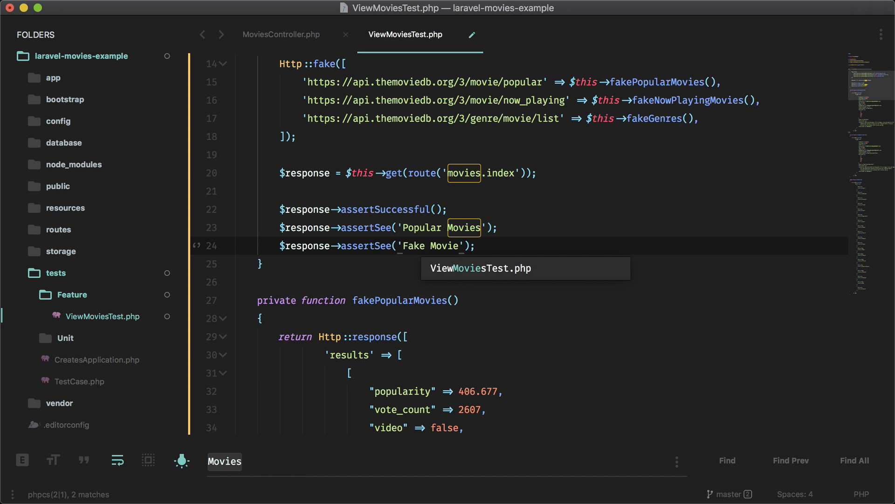
pyautogui.moveTo(594, 119)
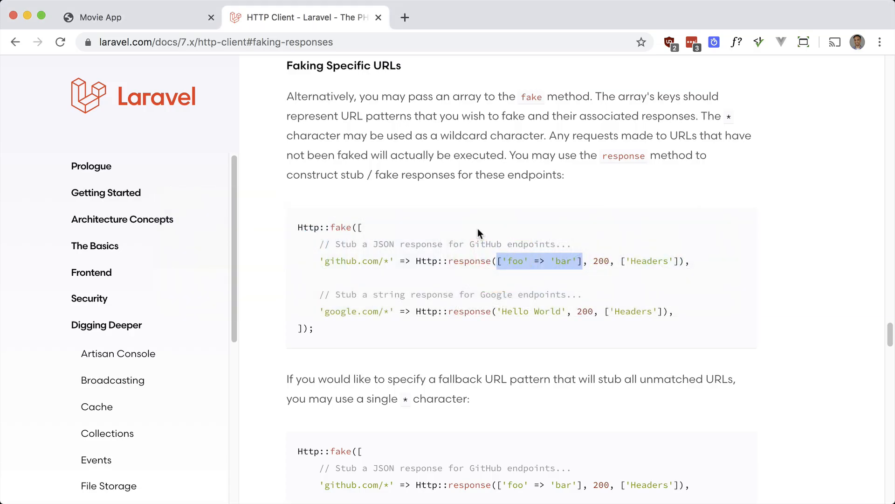
# - Select Ad Astra's genre list on the movie app page and switch back to Sublime Text
pyautogui.click(137, 17)
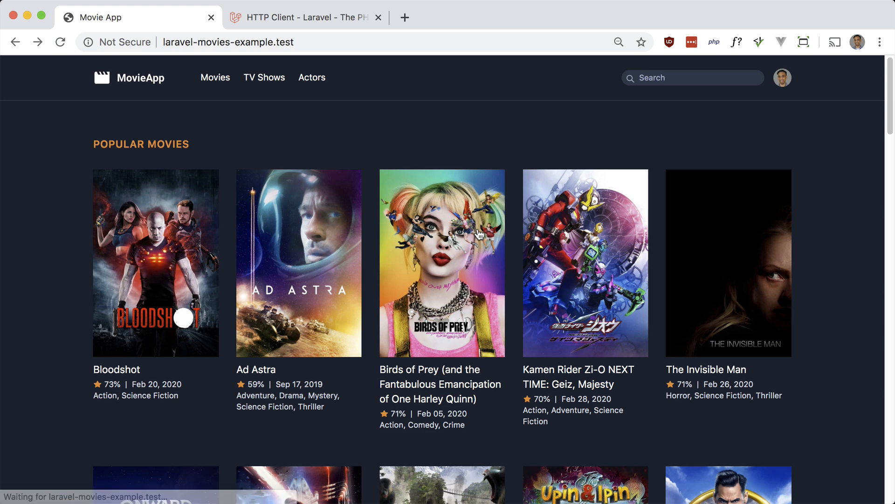
pyautogui.scroll(-3)
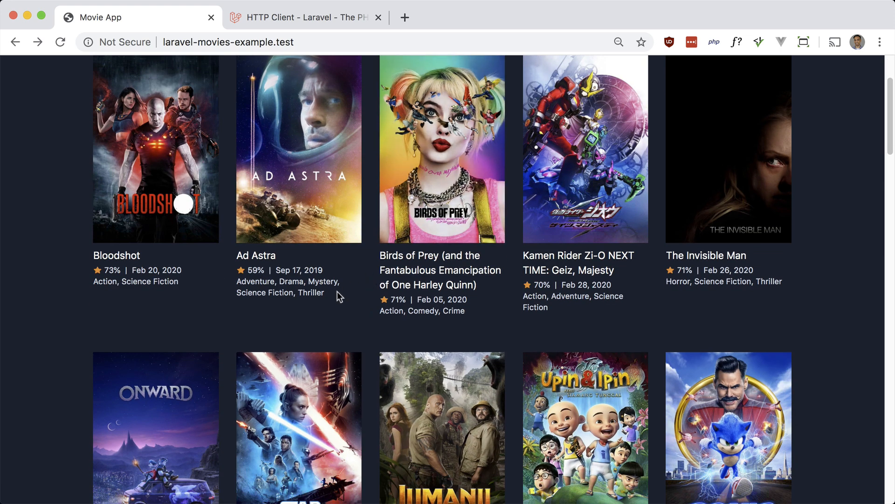
pyautogui.moveTo(240, 281); pyautogui.dragTo(323, 291)
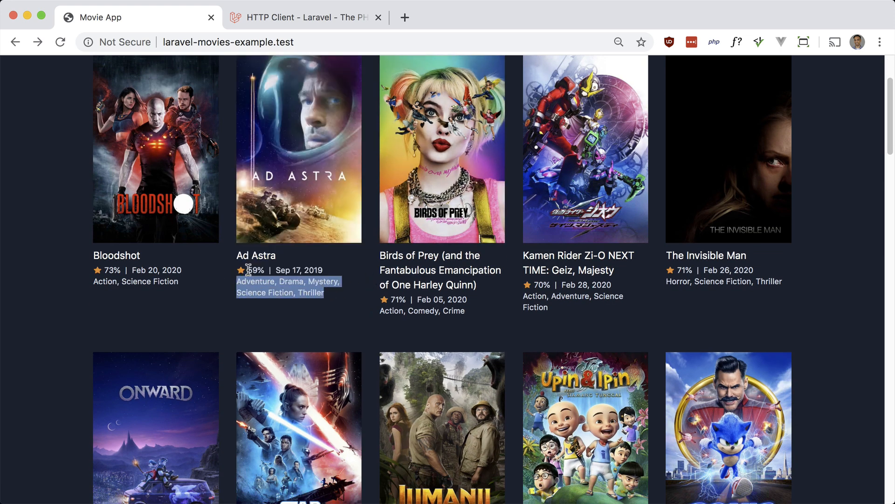
pyautogui.press('cmd+tab')
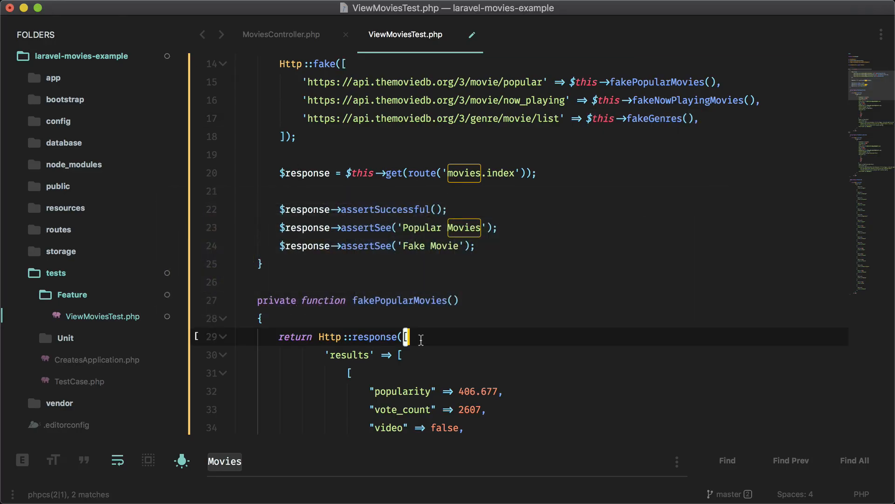
# - Add assertSee checks for 'Now Playing' and 'Now Playing Fake Movie', keeping the genres assertion commented out
pyautogui.scroll(-3)
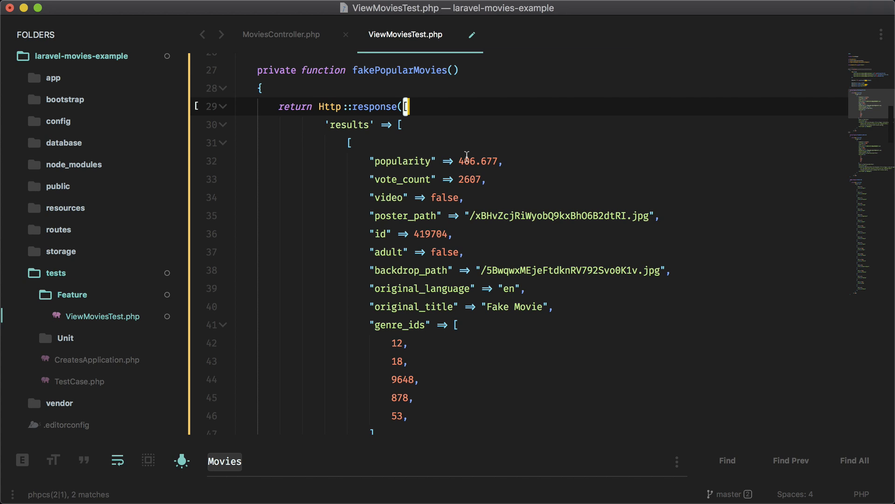
pyautogui.scroll(-3)
pyautogui.write("$response->assertSee('Adventure, Drama, Mystery, Science Fiction, Thriller');")
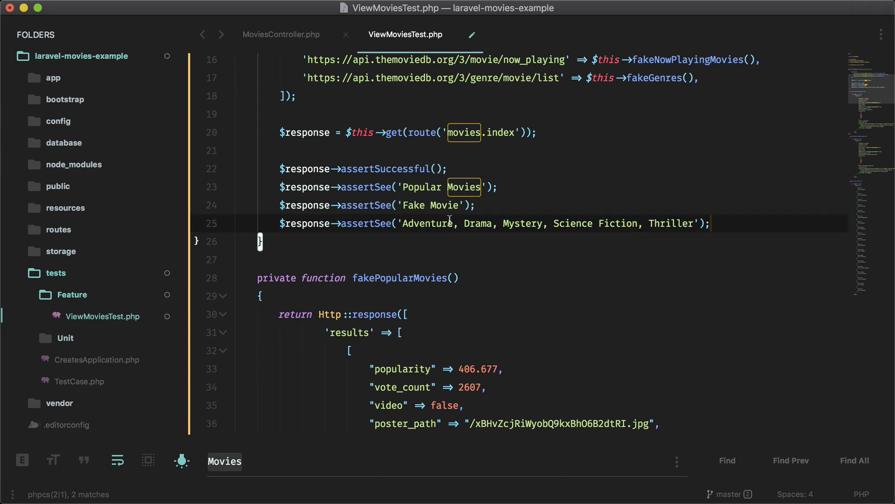
pyautogui.moveTo(515, 229)
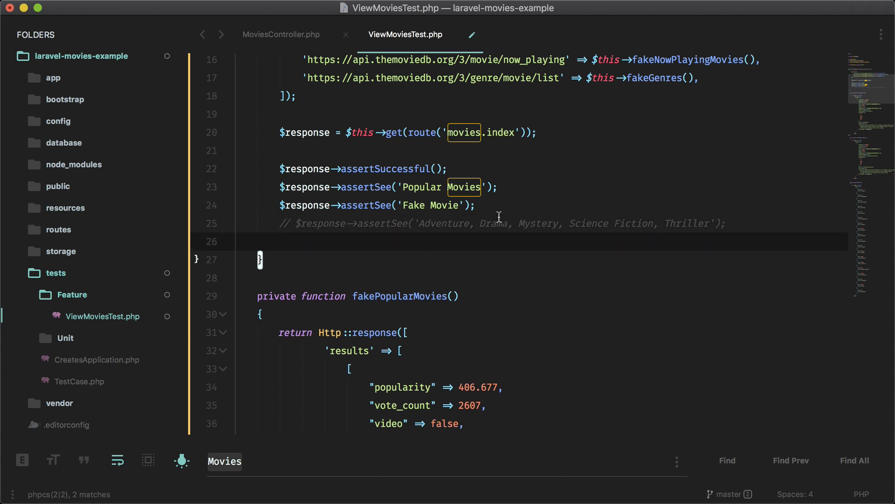
pyautogui.click(477, 205)
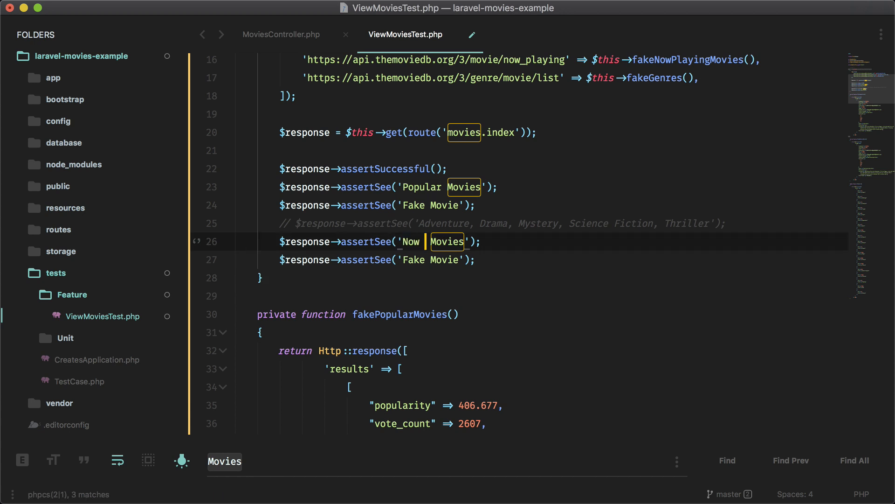
pyautogui.write('Playing')
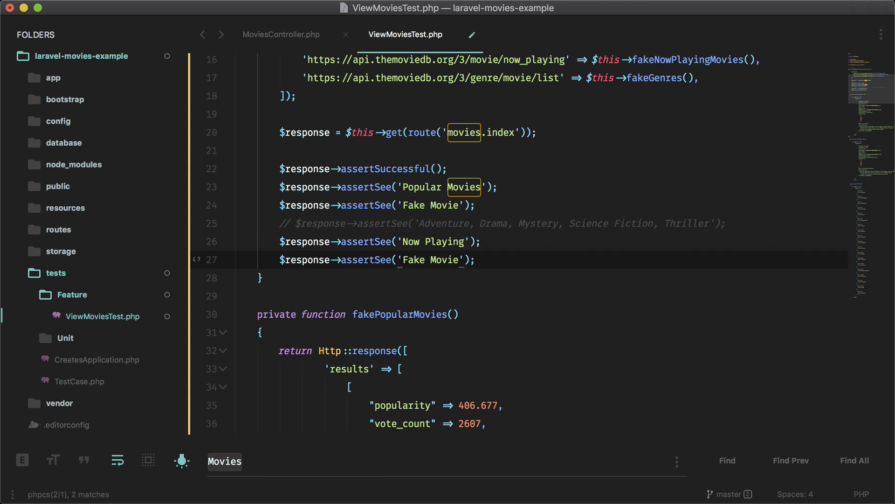
pyautogui.write('Now')
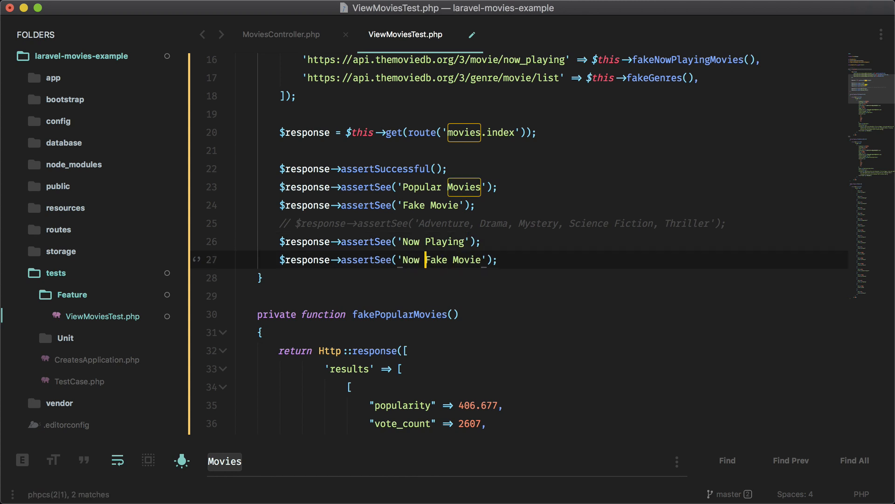
pyautogui.write('Playing')
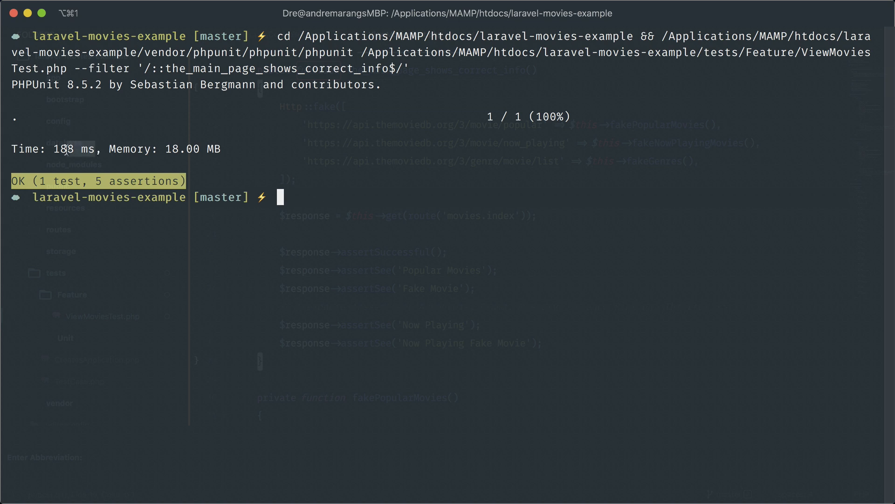
pyautogui.moveTo(95, 200)
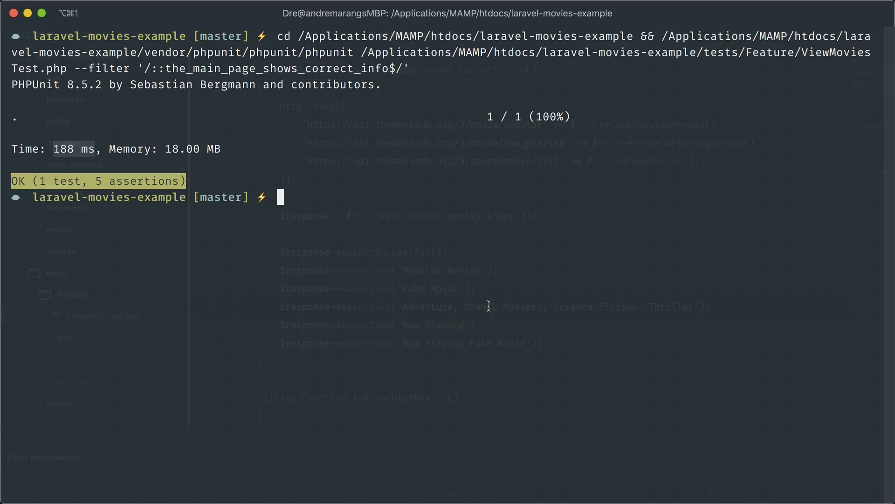
# - Rerun the main page test with the genre assertion enabled, see it fail, and check the movie app
pyautogui.press('Enter')
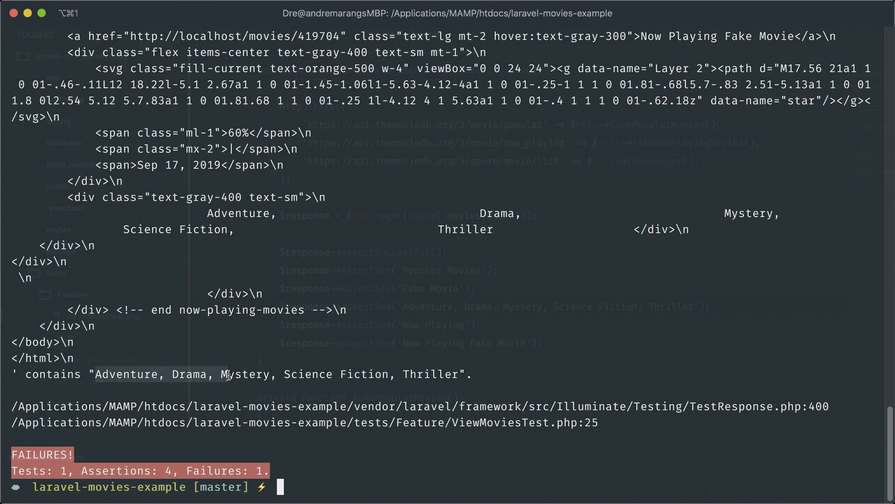
pyautogui.press('cmd+tab')
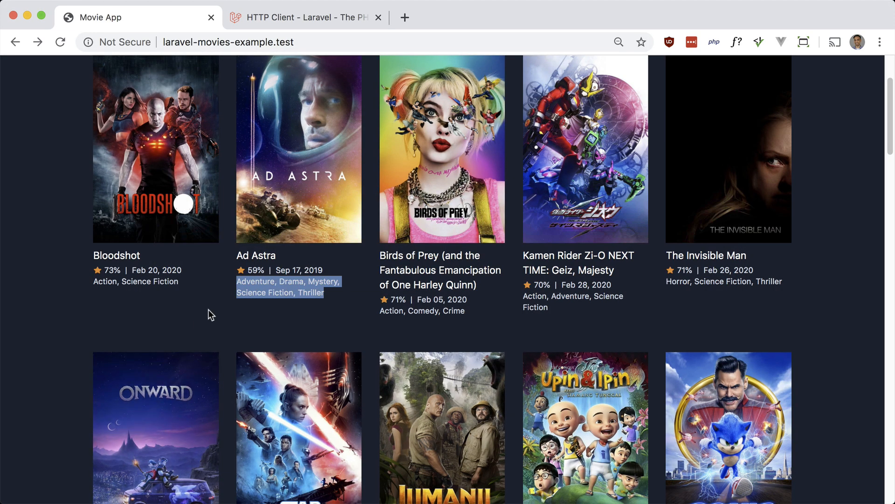
# - Inspect the Ad Astra genre text in DevTools and expand its div to reveal the padded whitespace
pyautogui.rightClick(279, 292)
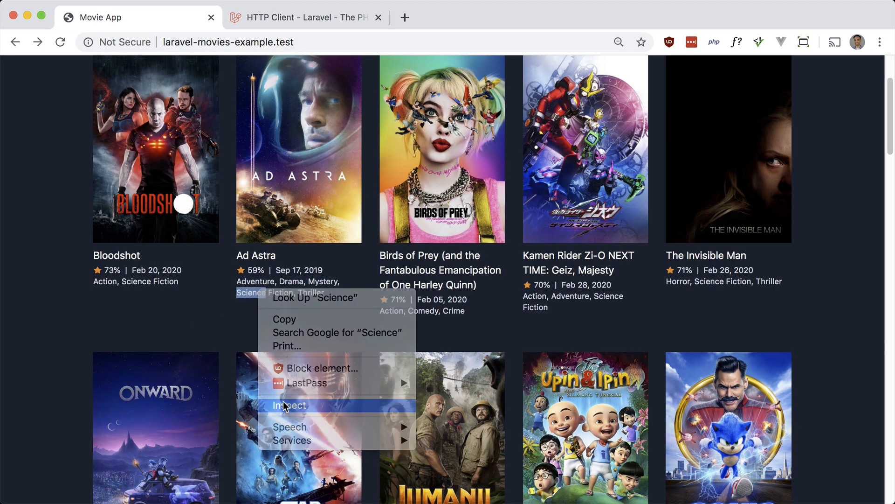
pyautogui.click(289, 406)
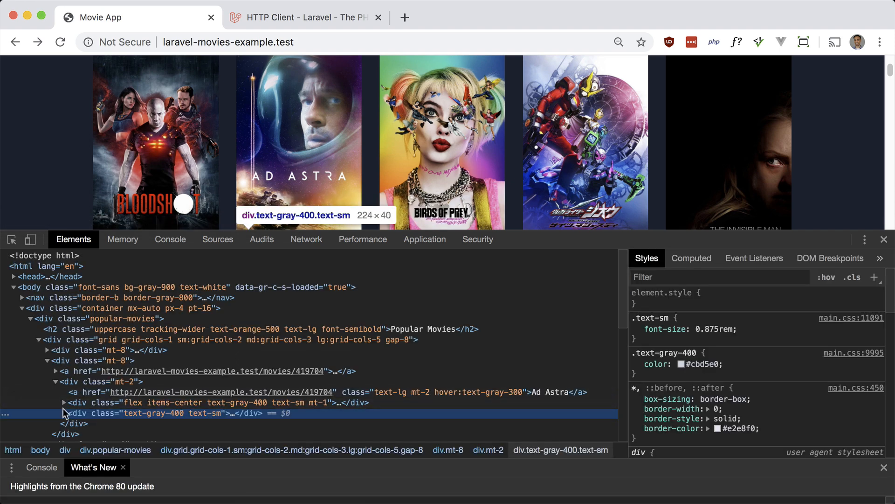
pyautogui.click(64, 413)
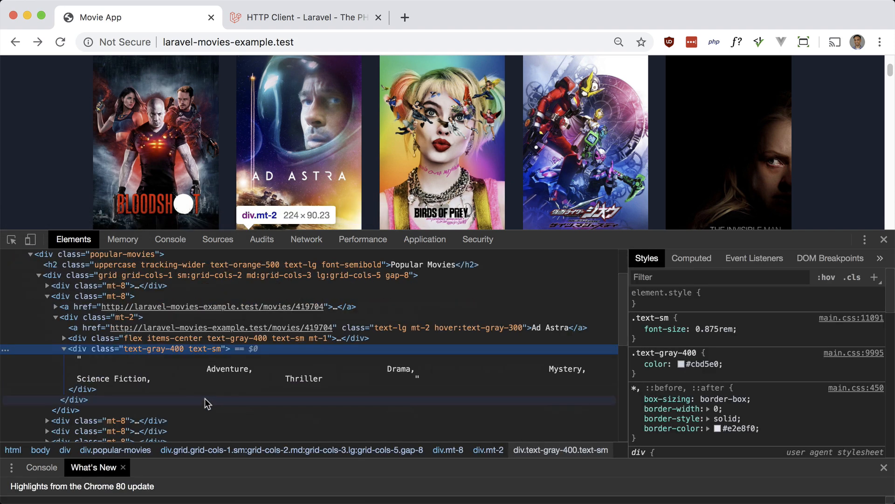
pyautogui.moveTo(236, 373)
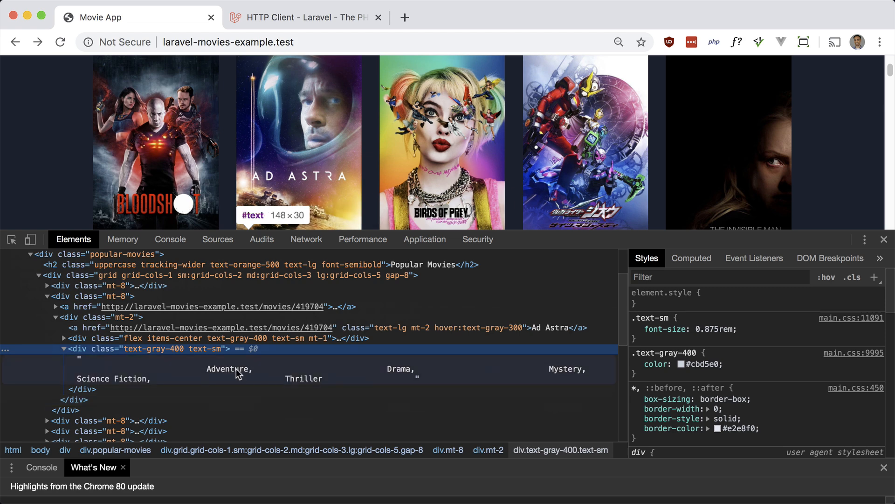
pyautogui.moveTo(217, 371)
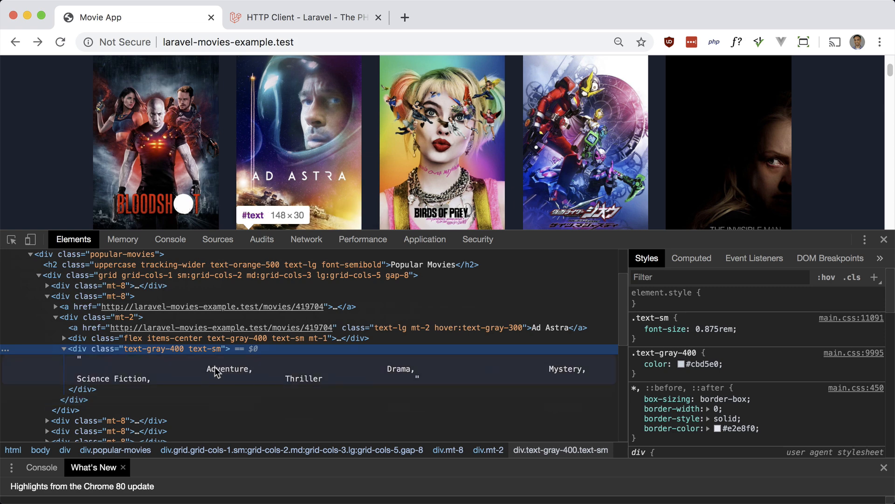
pyautogui.scroll(-3)
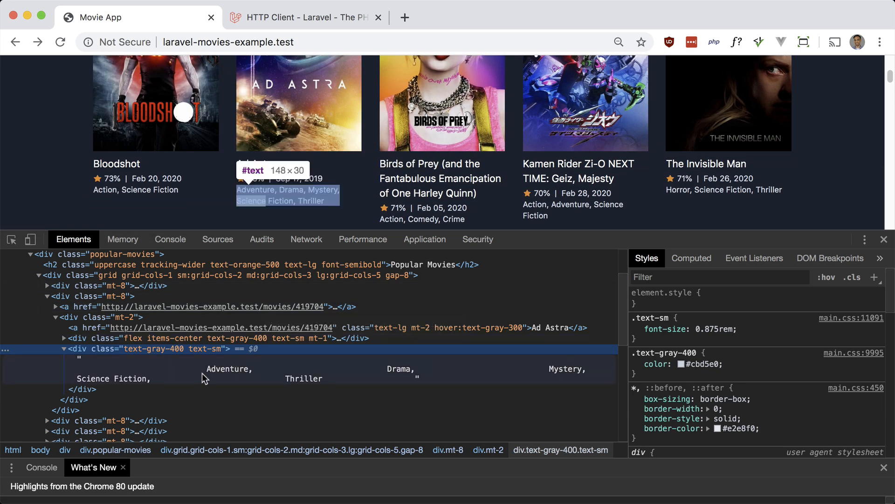
pyautogui.moveTo(338, 382)
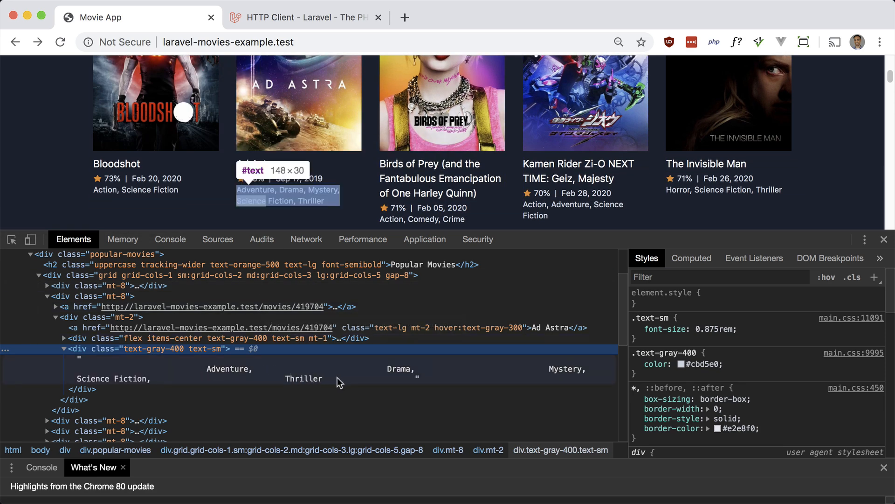
pyautogui.press('Cmd+Tab')
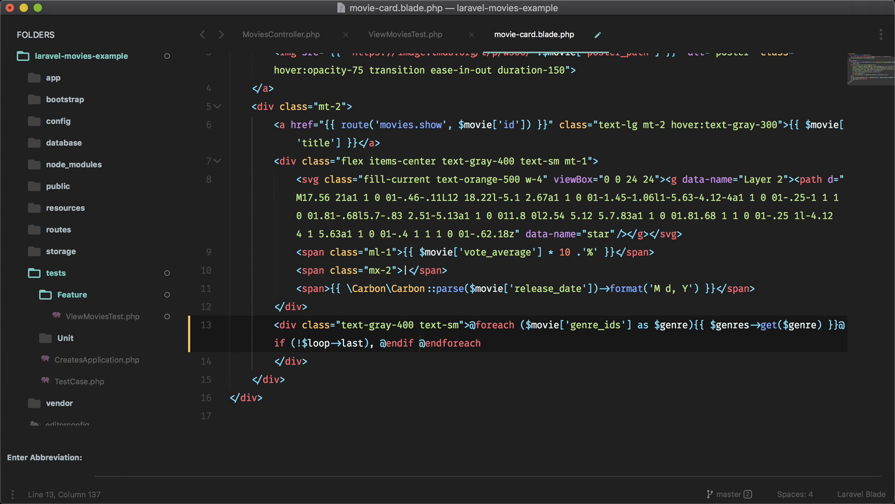
# - Save the one-line genre loop, re-inspect Ad Astra's genres in Chrome, and return to the editor
pyautogui.press('cmd+s')
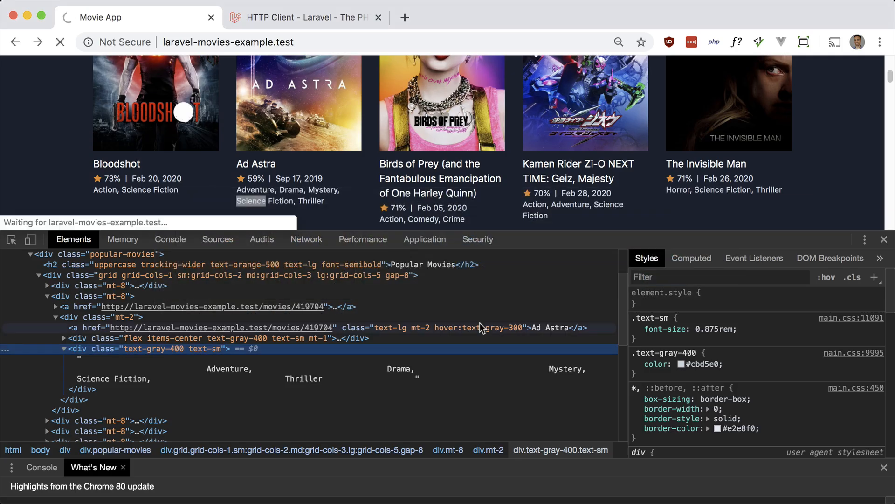
pyautogui.rightClick(250, 201)
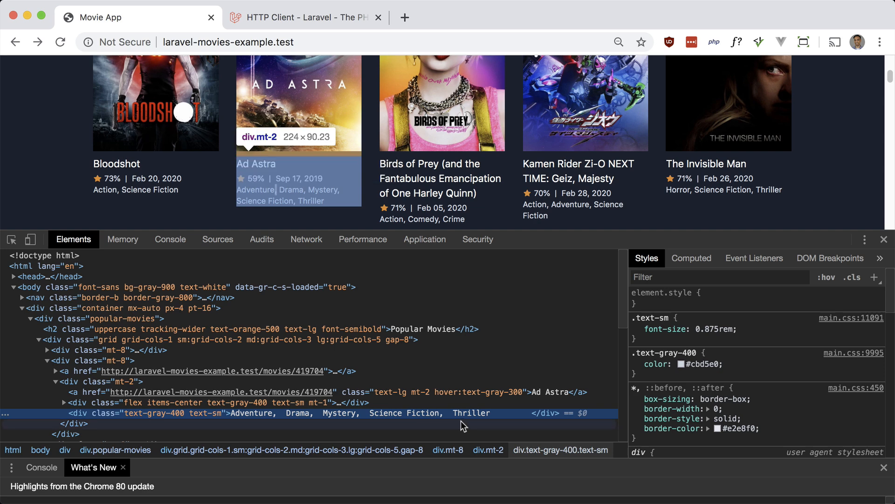
pyautogui.moveTo(358, 414)
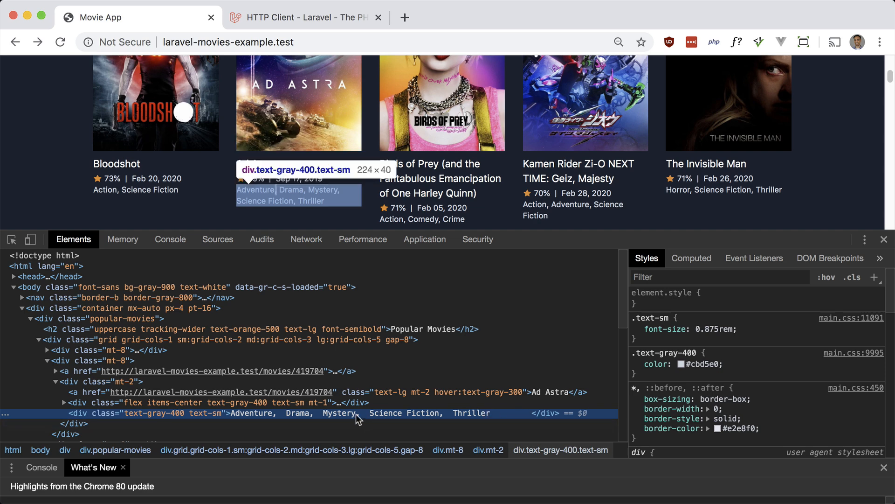
pyautogui.press('cmd+tab')
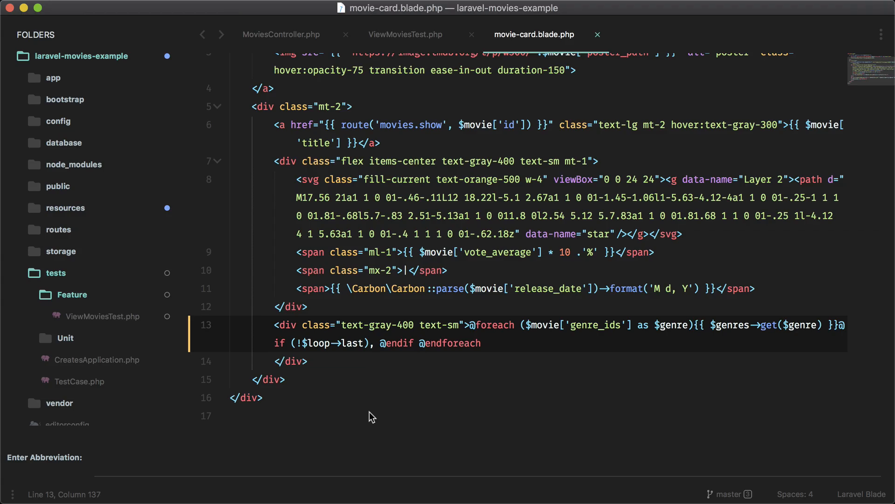
pyautogui.click(481, 343)
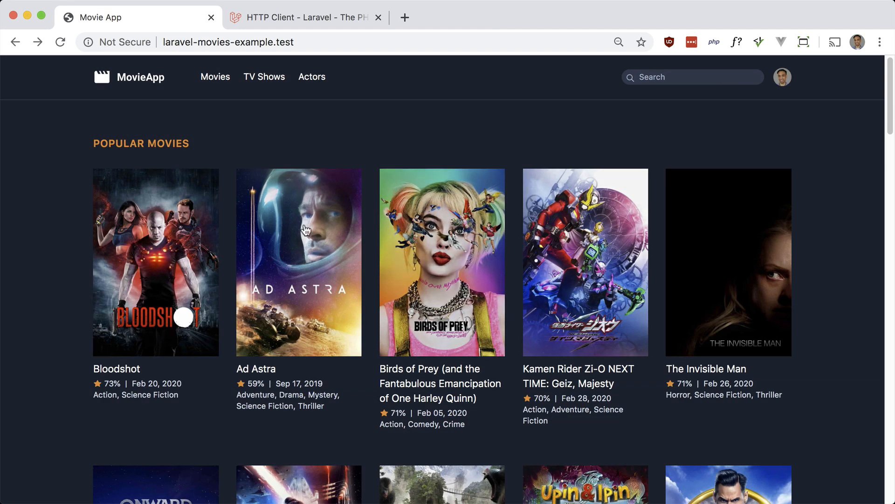
# - View the Ad Astra movie page, then return to ViewMoviesTest.php in the editor
pyautogui.click(298, 262)
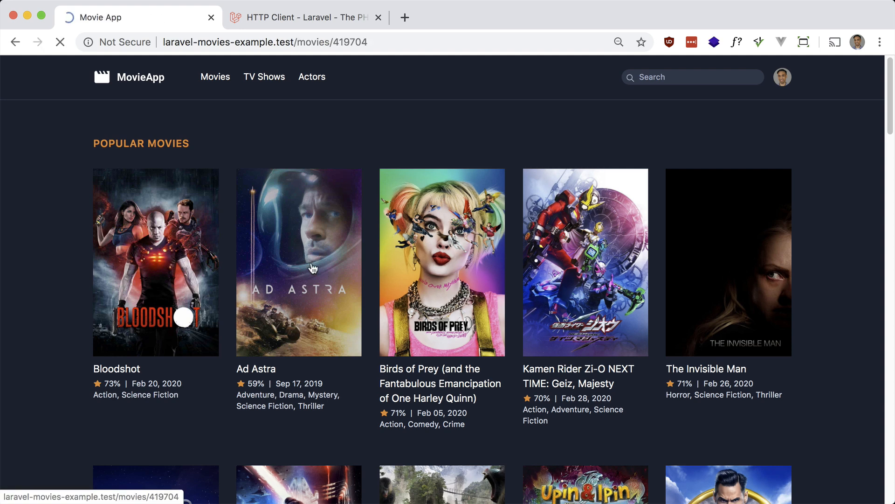
pyautogui.click(298, 262)
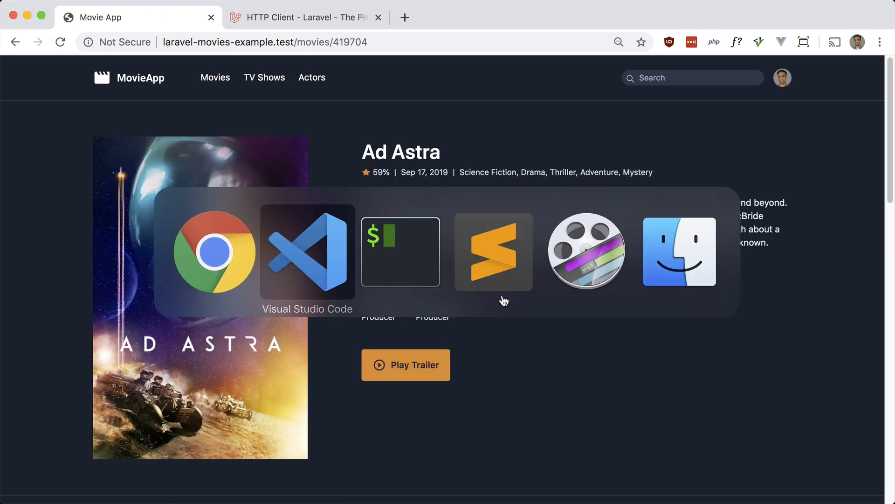
pyautogui.click(307, 251)
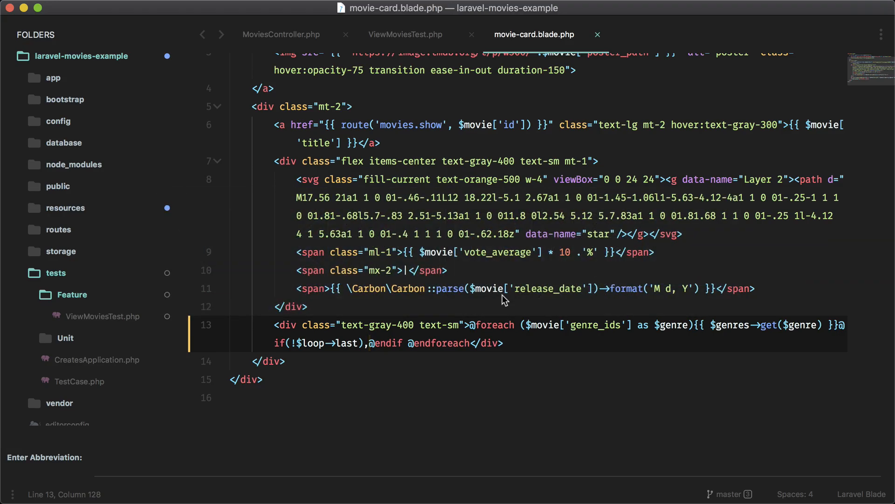
pyautogui.click(406, 35)
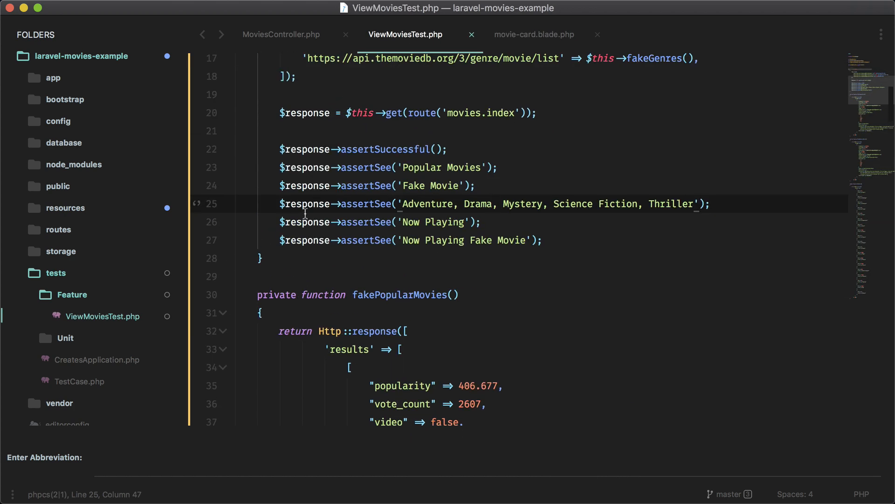
# - Create the_movie_page_shows_the_correct_info test via the method snippet with Http::fake and assertSee calls
pyautogui.write('me')
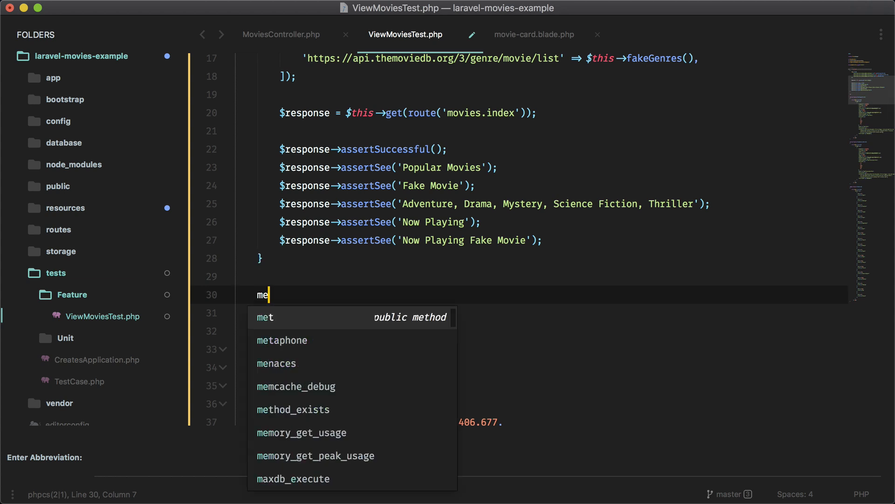
pyautogui.press('backspace')
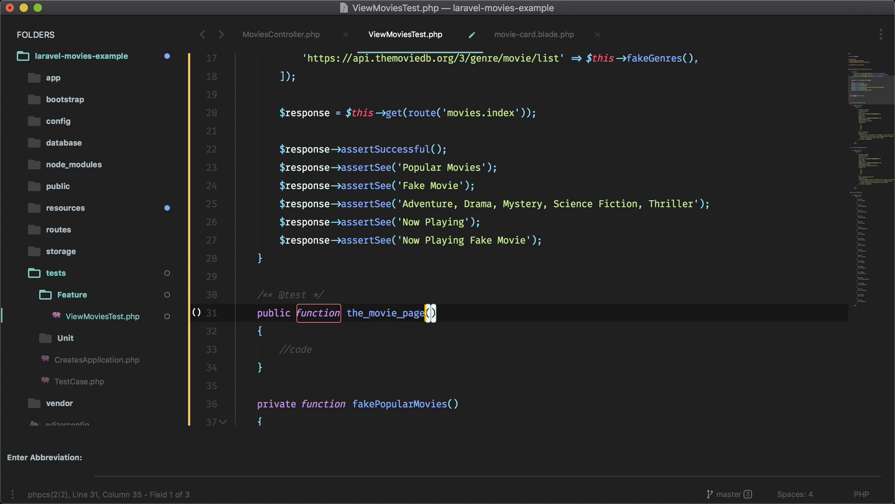
pyautogui.write('_shows-')
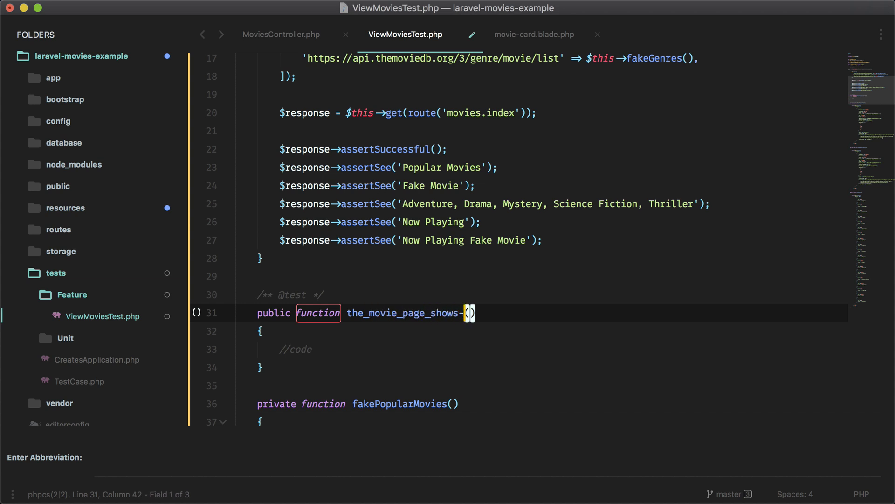
pyautogui.write('the_correct_info')
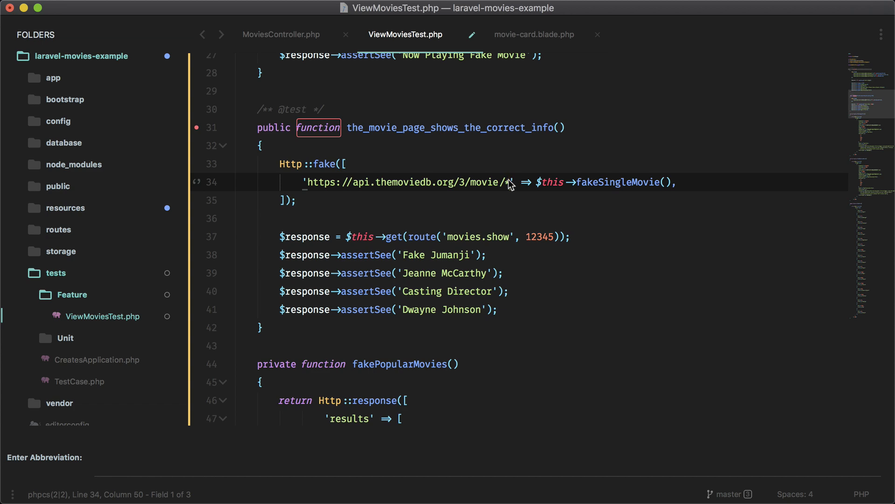
pyautogui.click(281, 34)
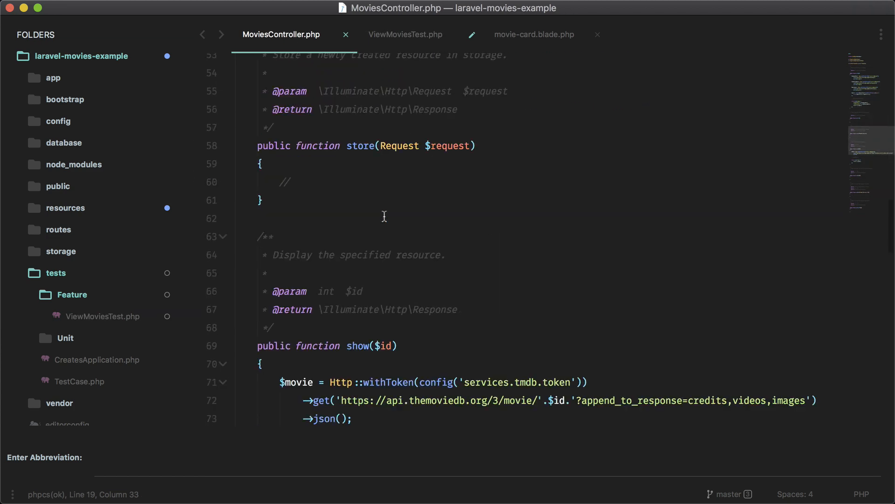
# - Copy the single-movie API URL from MoviesController's show() for the fake
pyautogui.scroll(-3)
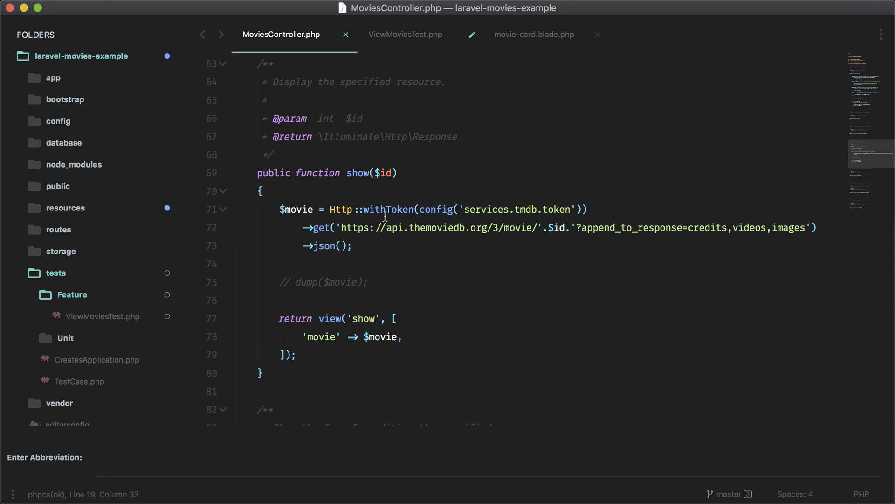
pyautogui.moveTo(524, 227); pyautogui.dragTo(579, 235)
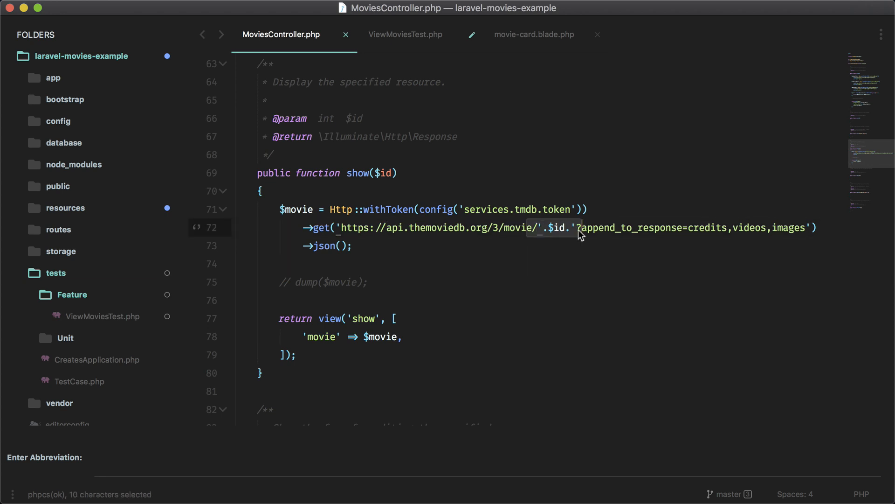
pyautogui.click(406, 35)
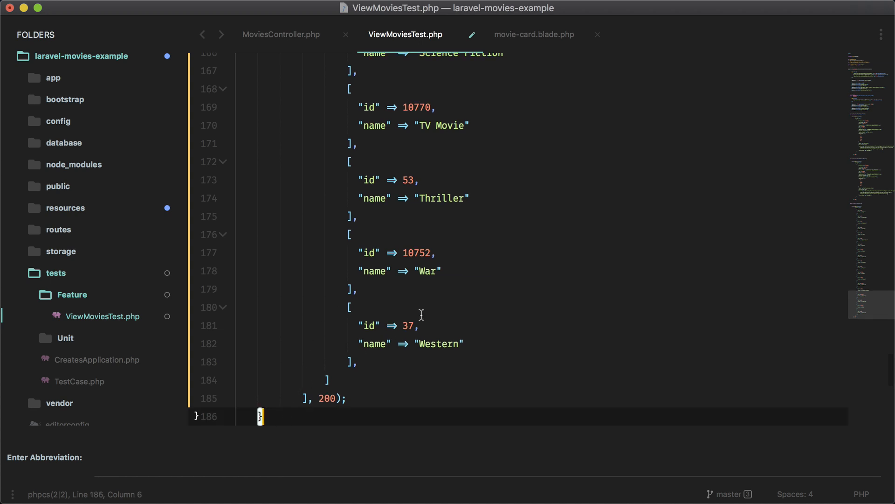
# - Add the fakeSingleMovie() Jumanji response array, find 'fake jum' to verify, and save
pyautogui.scroll(-3)
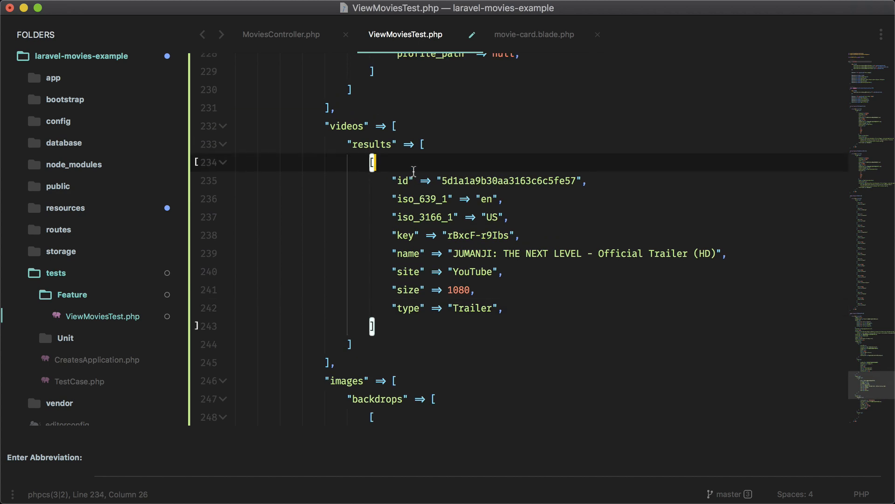
pyautogui.write('fake juman')
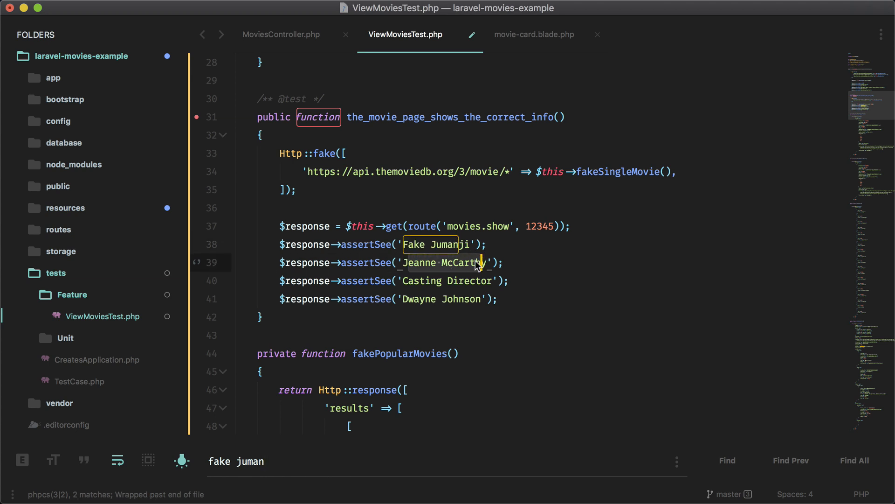
pyautogui.press('cmd+s')
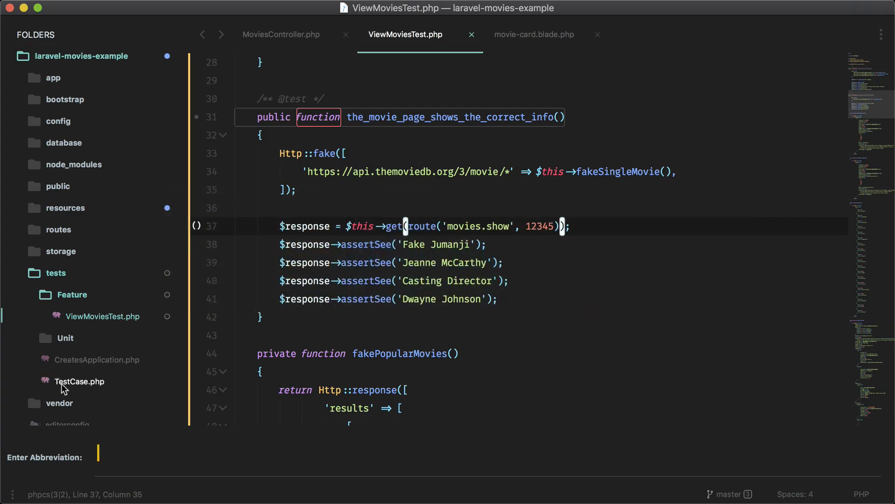
# - Browse to tests/Unit/ExampleTest.php in the sidebar
pyautogui.click(96, 359)
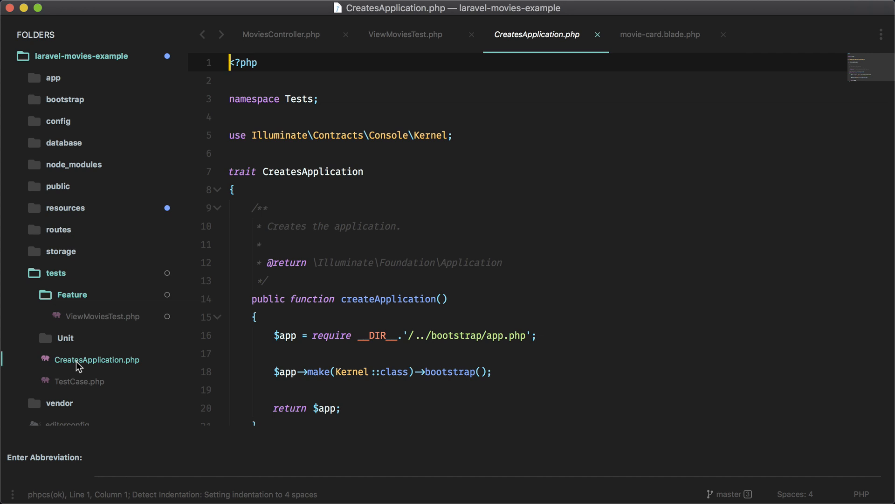
pyautogui.click(64, 338)
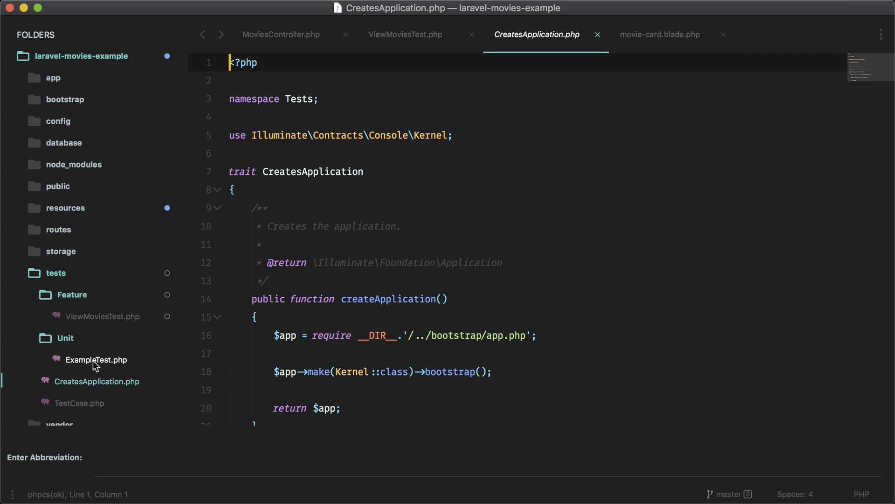
pyautogui.click(97, 359)
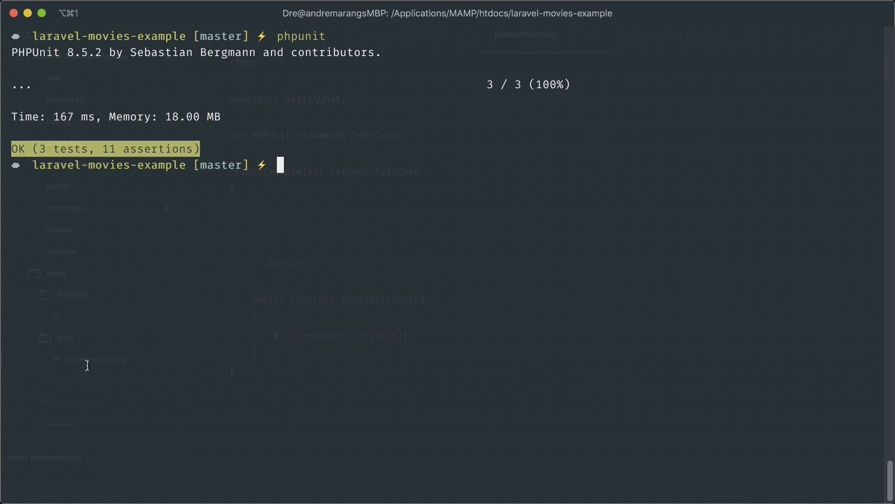
# - Run the suite green (3 tests, 11 assertions) and start entering php artisan test
pyautogui.write('php ar')
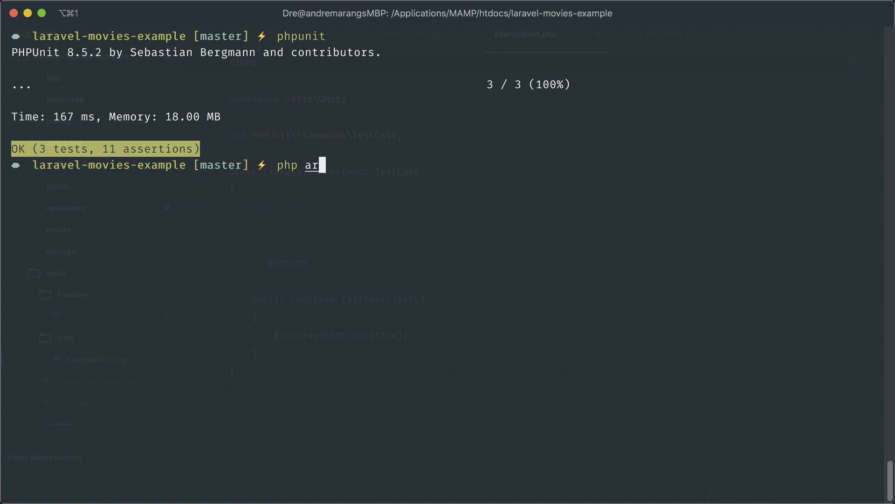
pyautogui.write('tisan t')
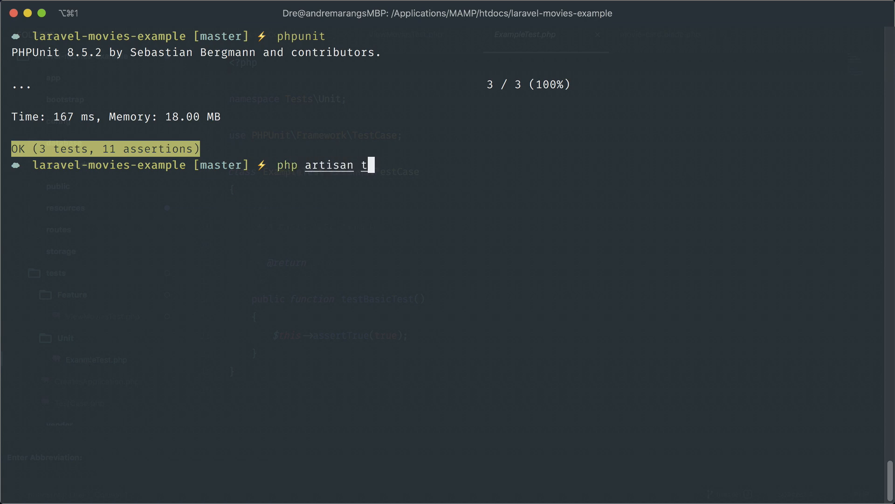